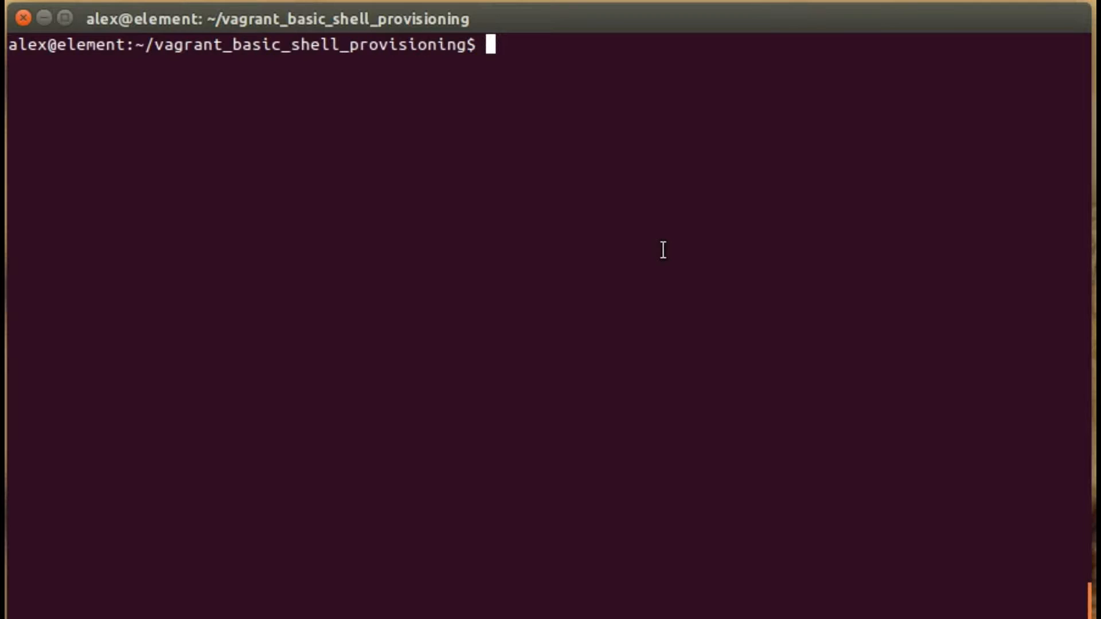
mouse_move(658, 249)
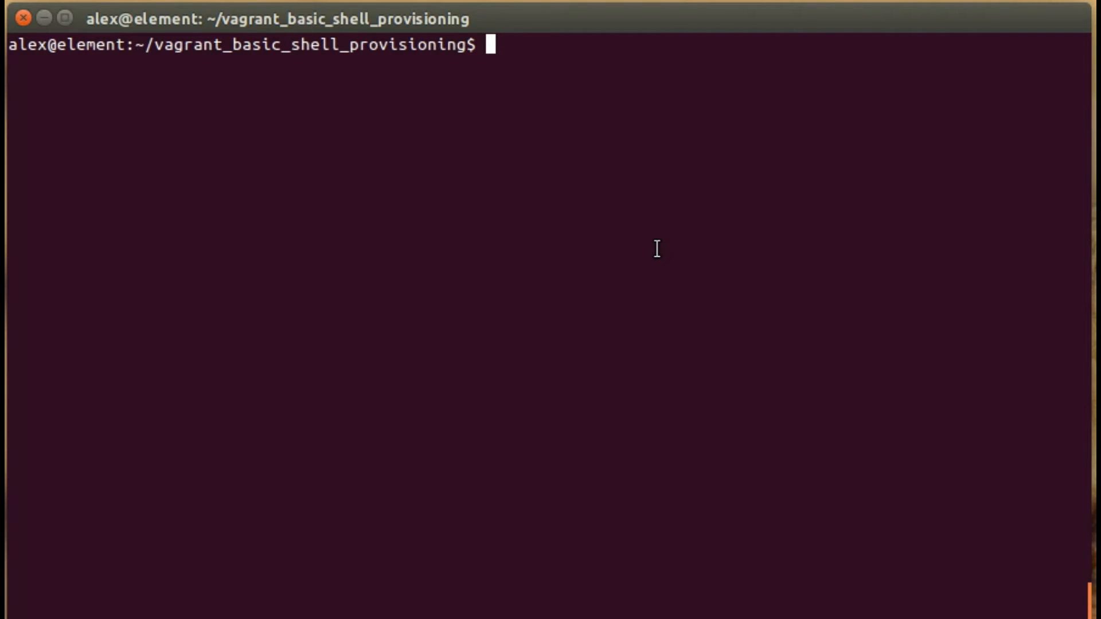
- List the project folder and generate a fresh Vagrantfile with vagrant init
type("ls")
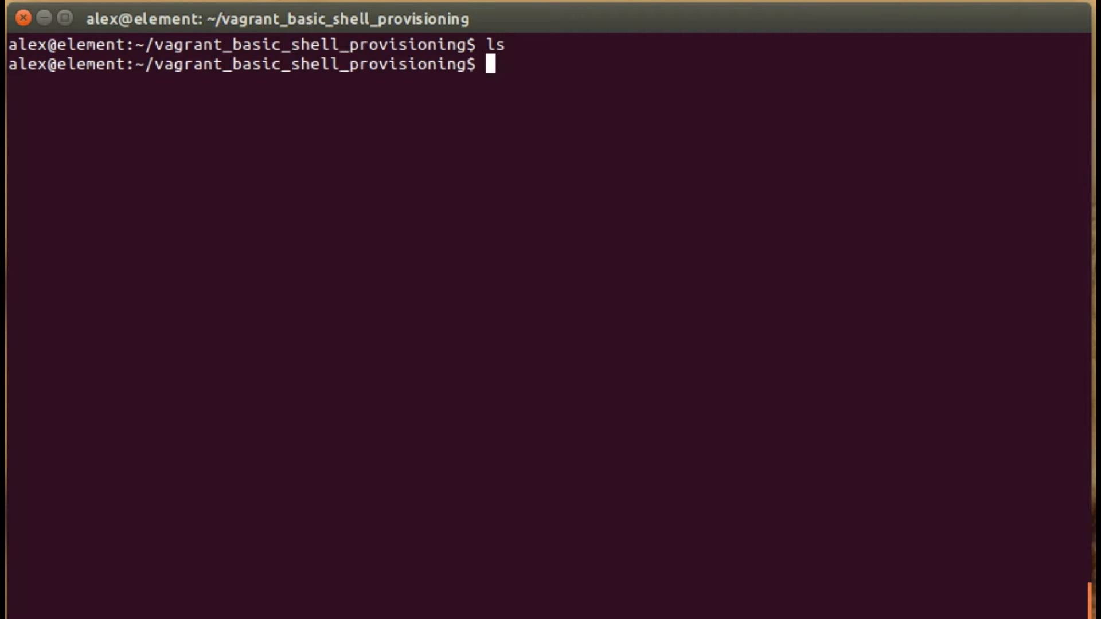
type("v")
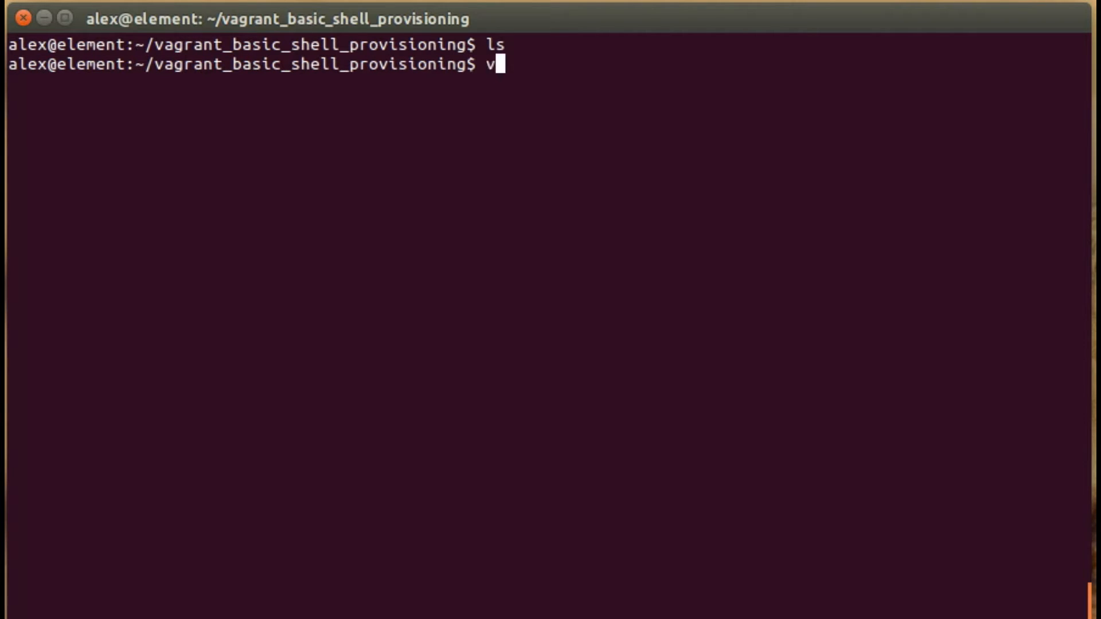
type("agrant init")
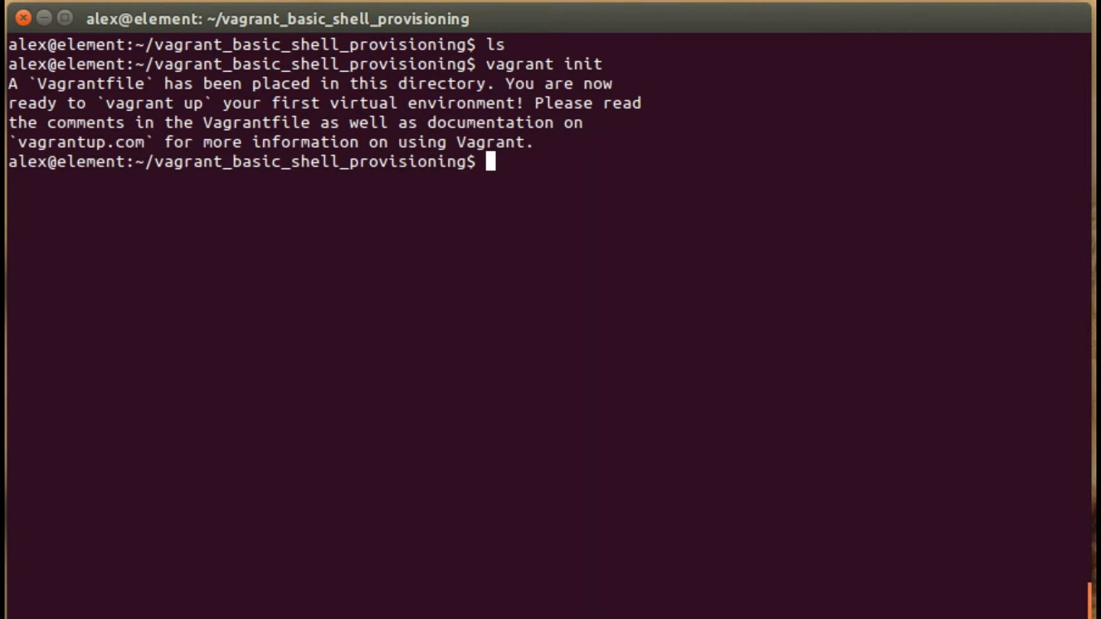
- Begin the sudo nano command to edit the new Vagrantfile
type("s")
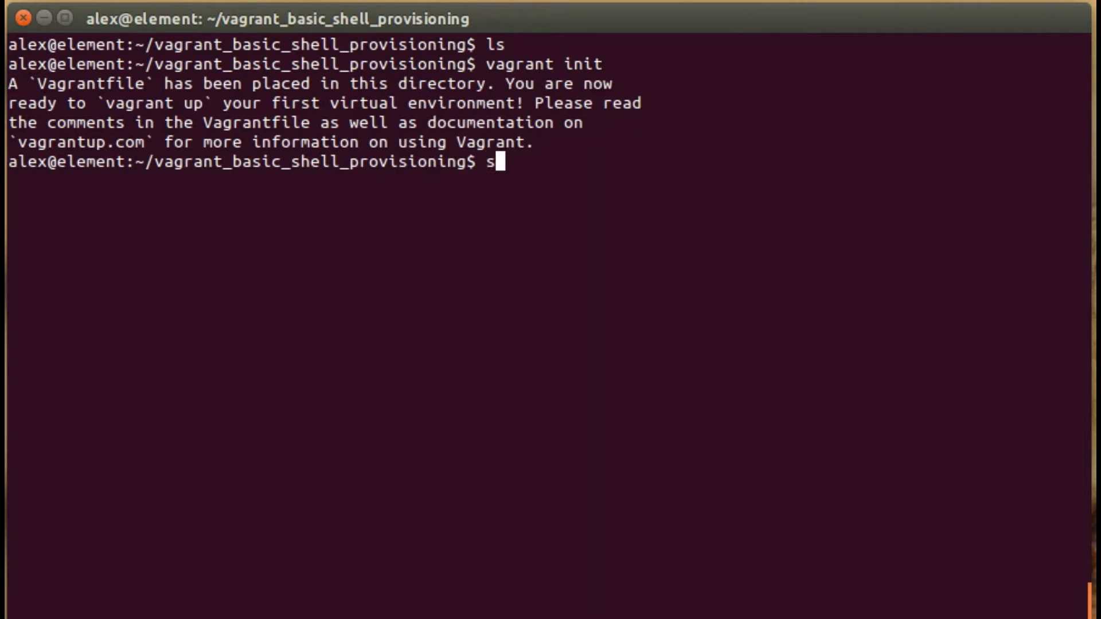
type("udo nan")
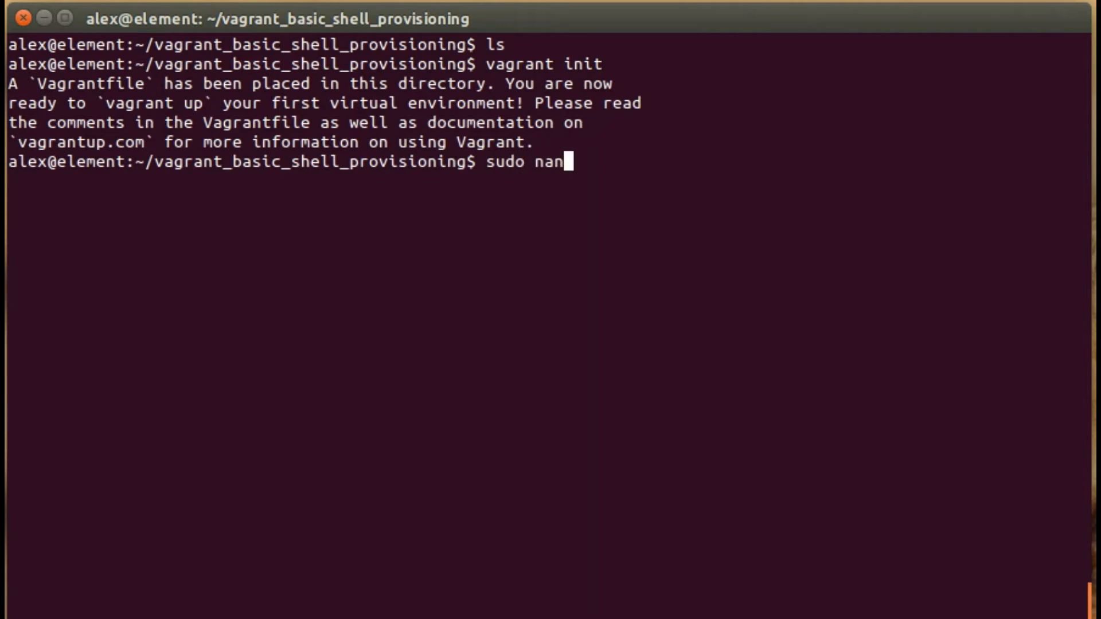
type("o")
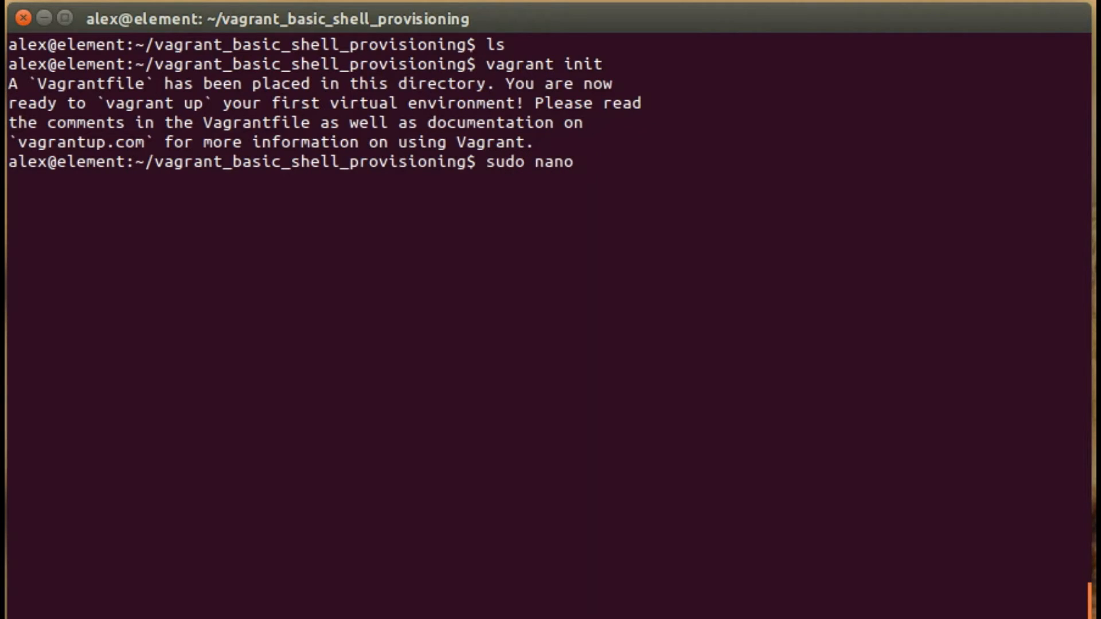
- Edit the Vagrantfile in nano so config.vm.box reads "ubuntu/trusty64", with a line below it
type("Vag")
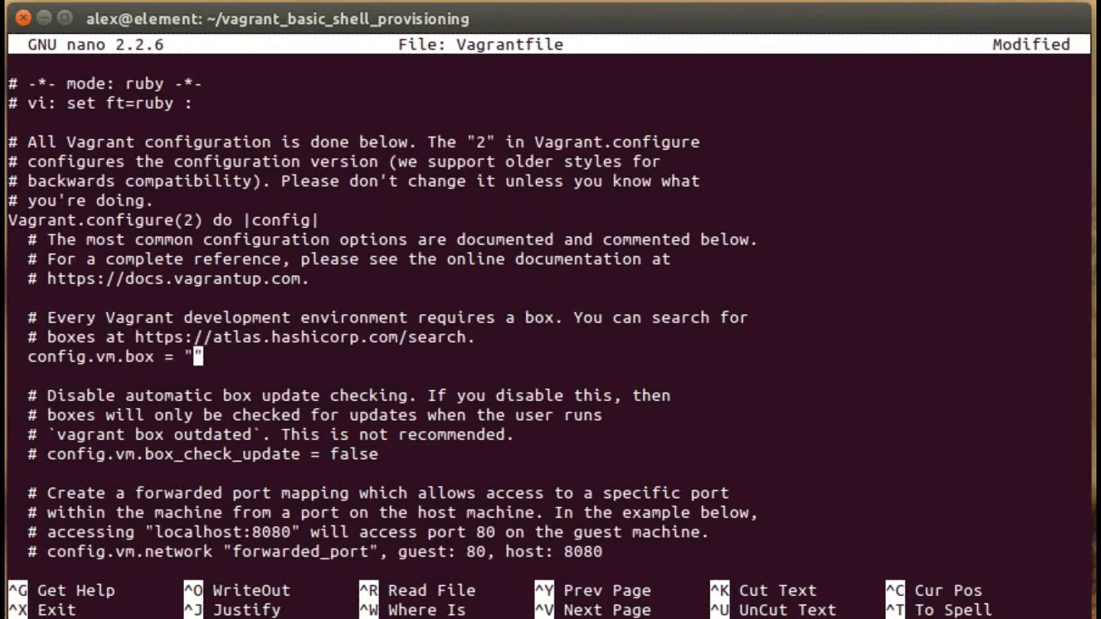
type("ubu")
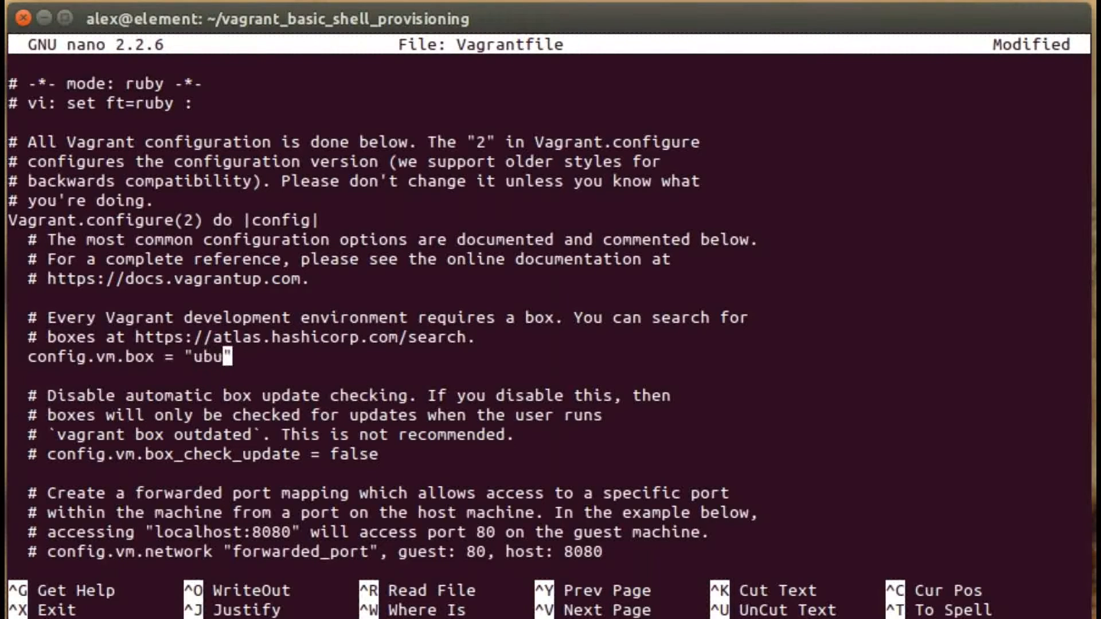
type("ntu/tr")
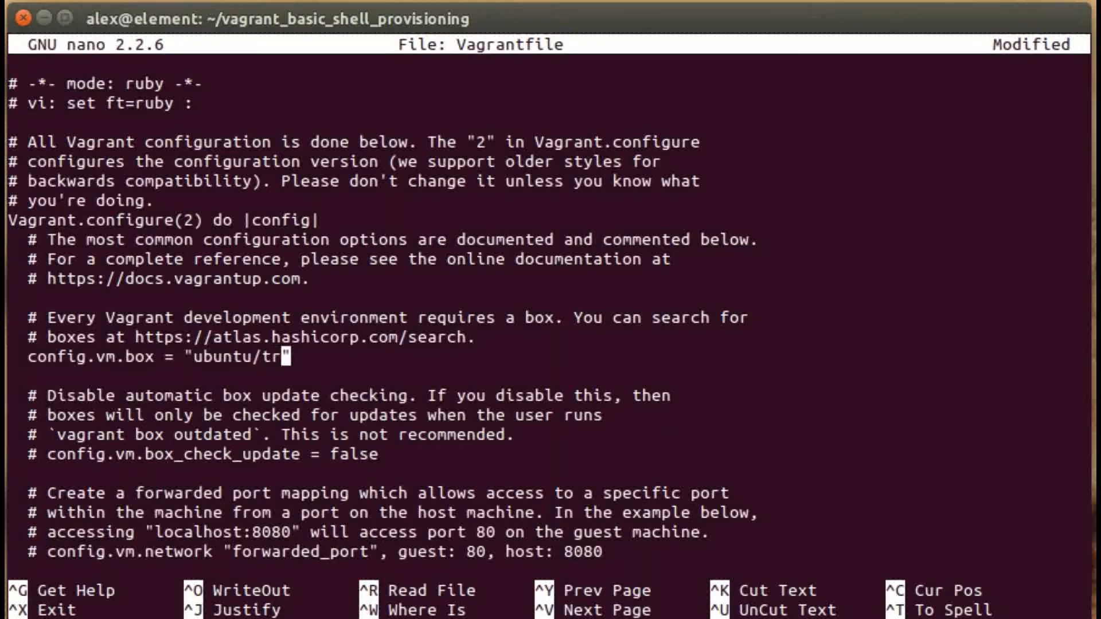
type("sty")
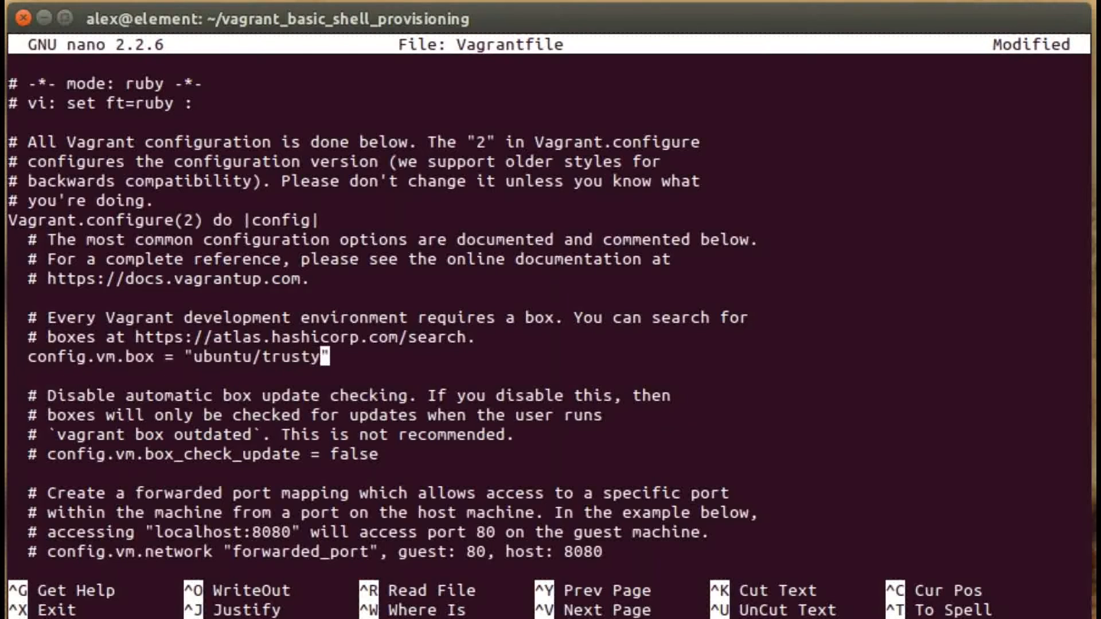
type("64")
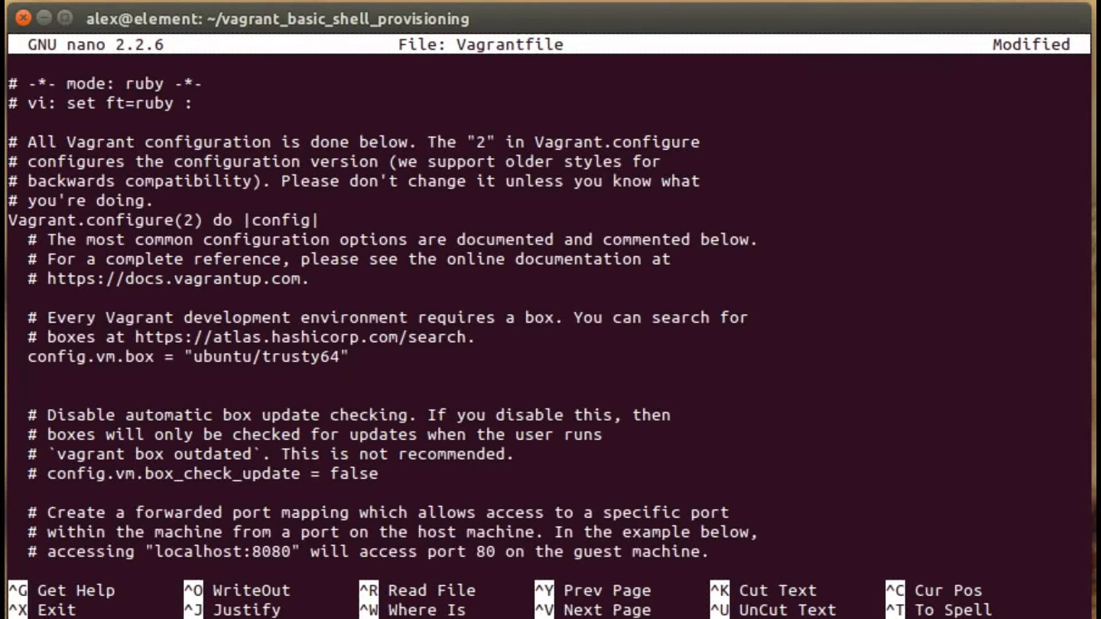
key("Down")
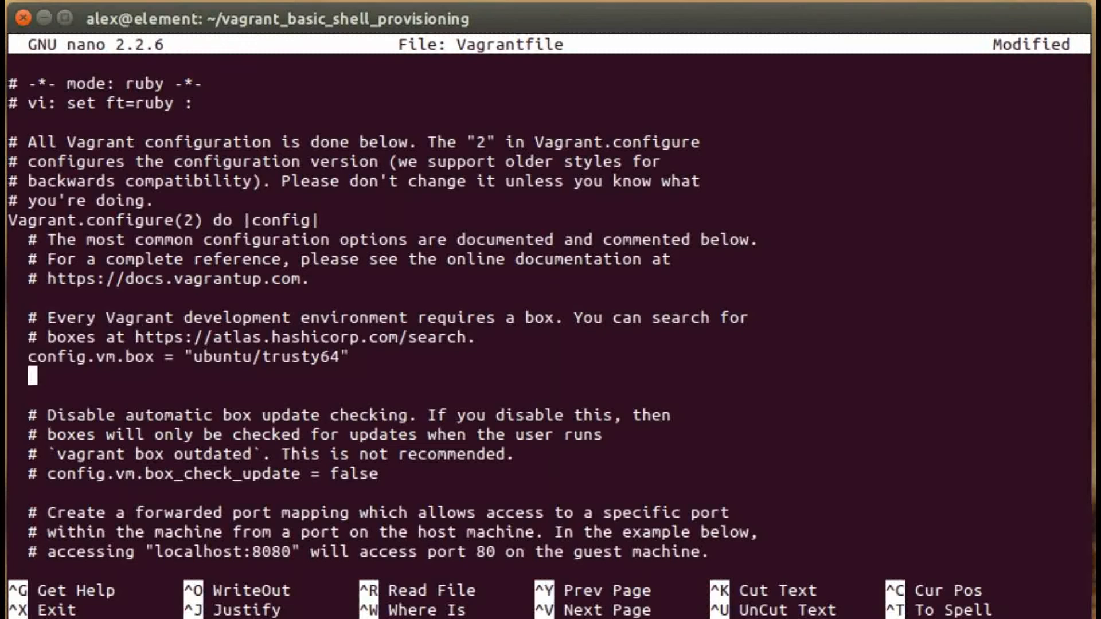
- Add config.vm.network "private_network", ip: "10.0.0.1" under the box setting
type("config.")
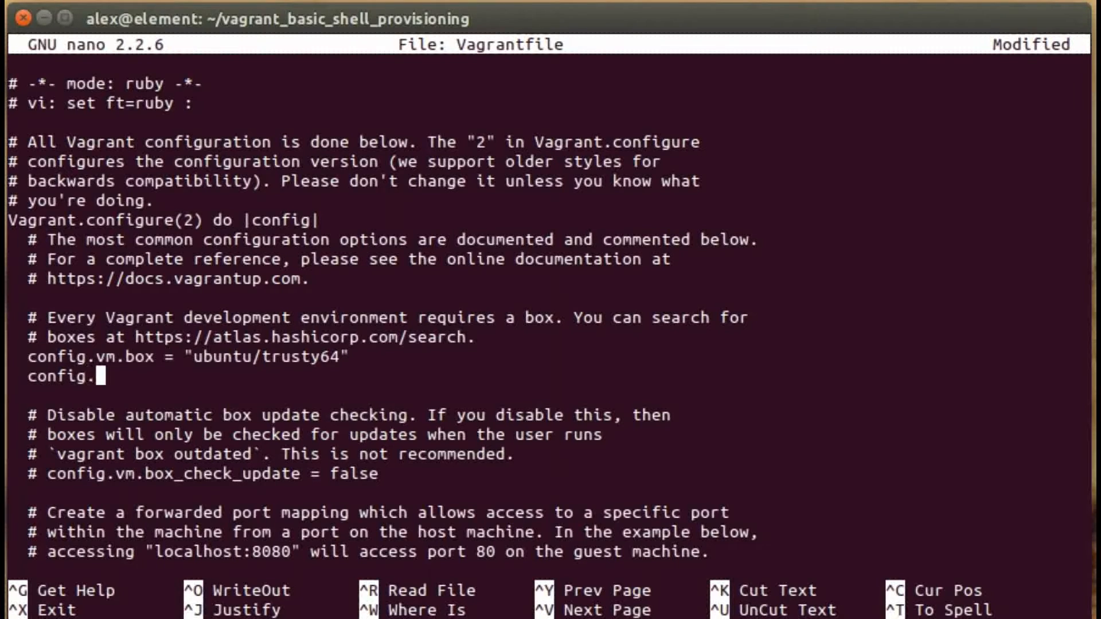
type("vm.nb")
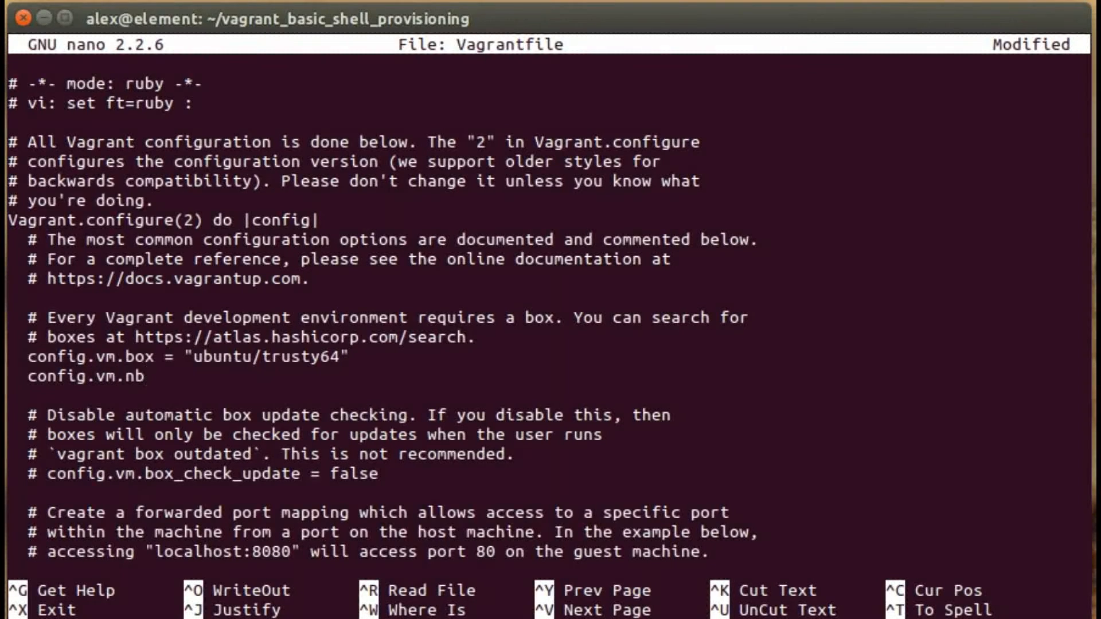
type("etwork")
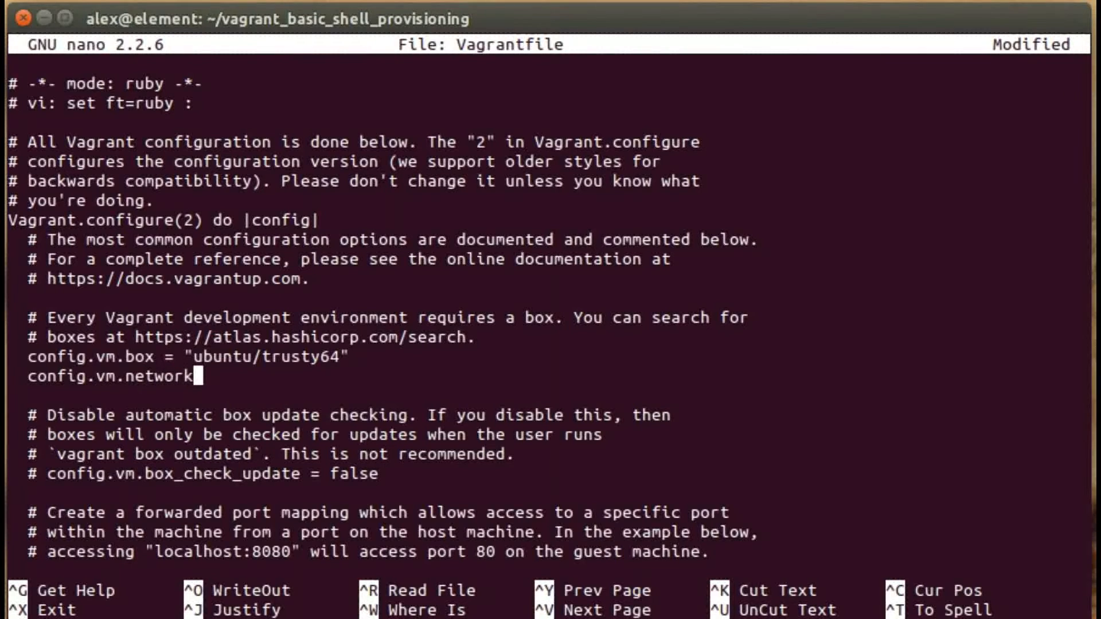
type("\"")
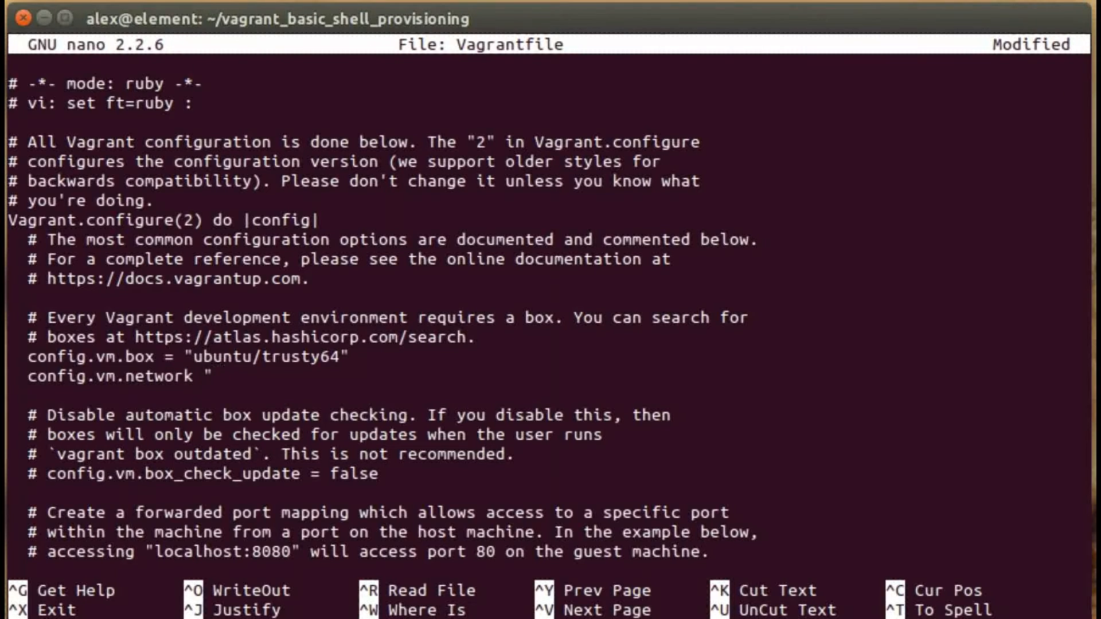
type("priv")
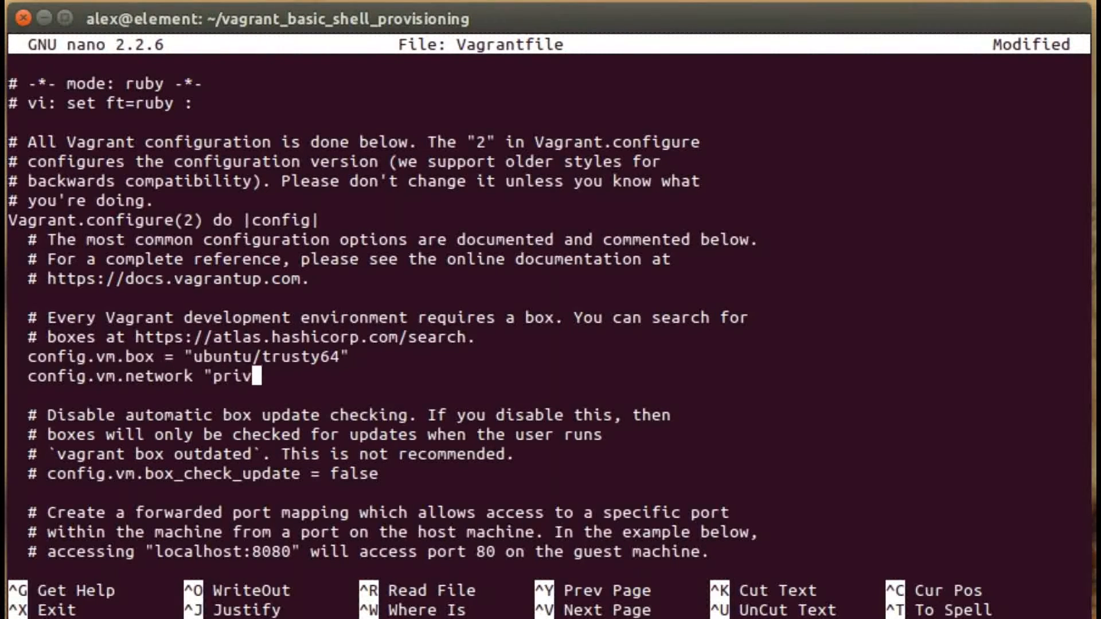
type("ate_network")
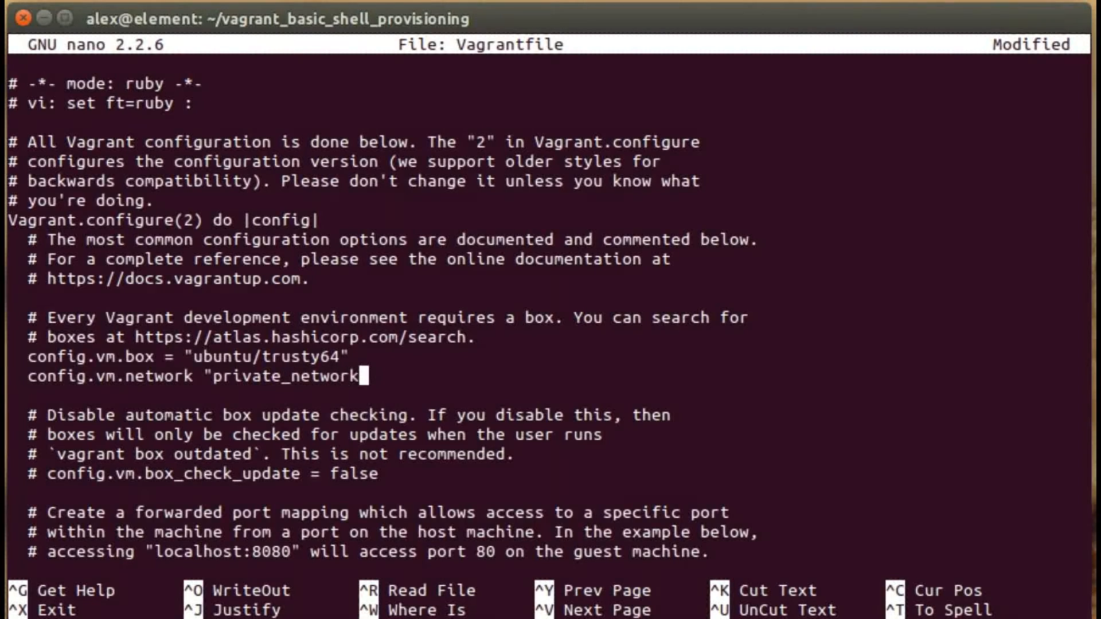
type("\", ip:")
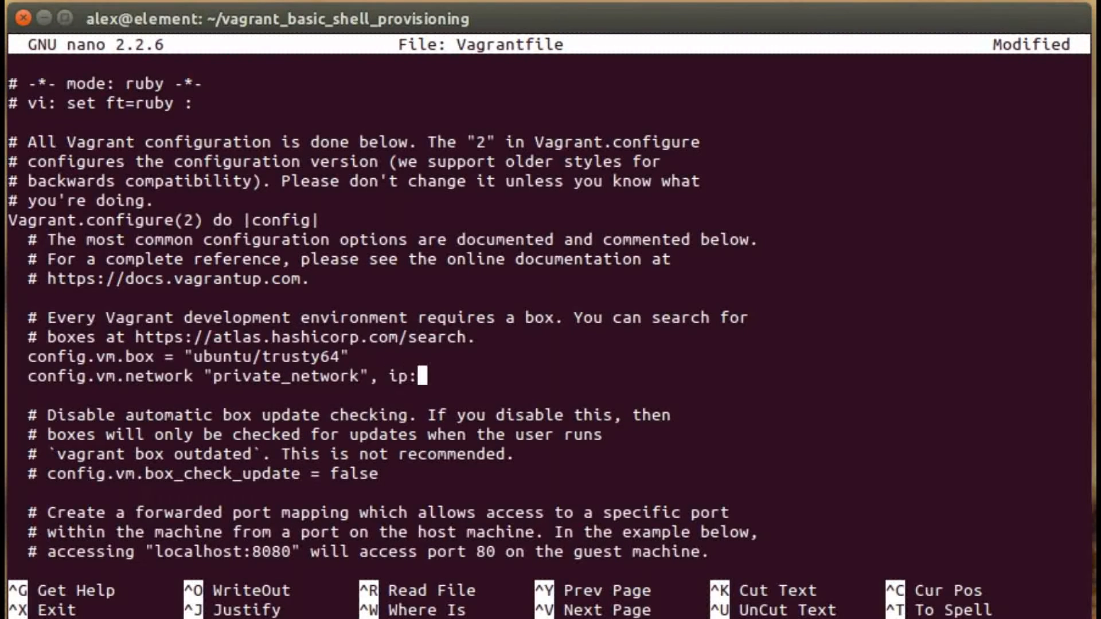
type("\"1")
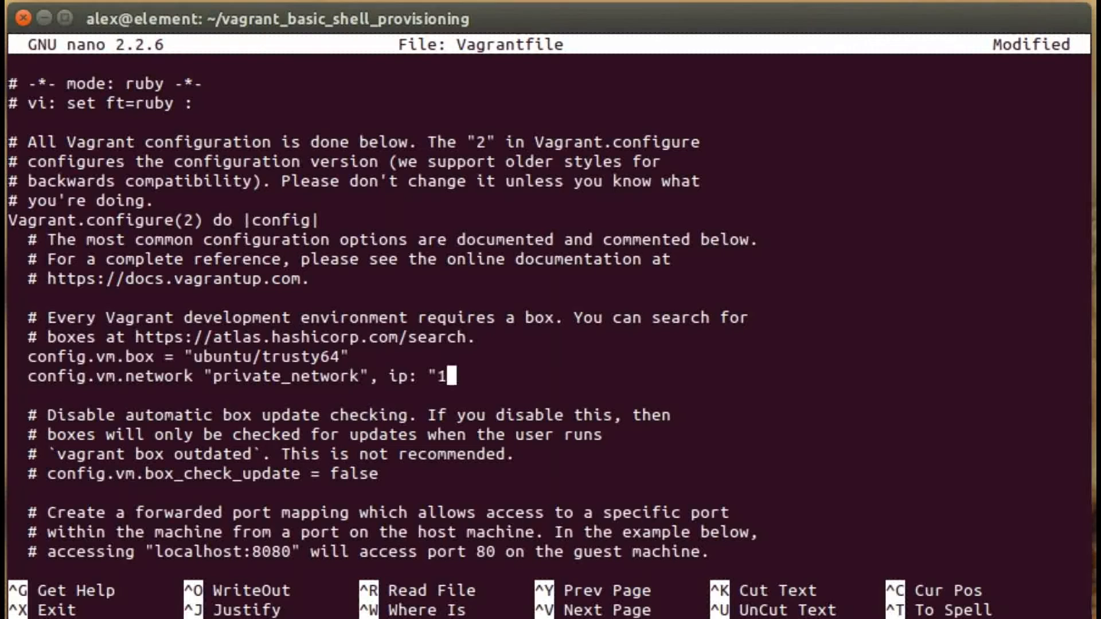
type("0.0.0")
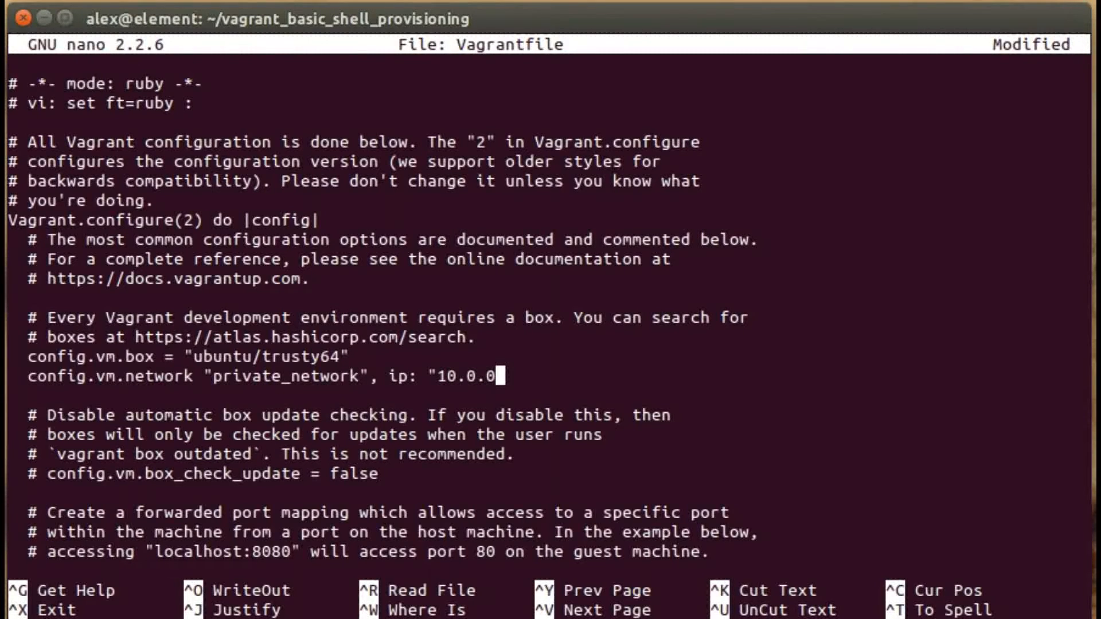
type(".1\"")
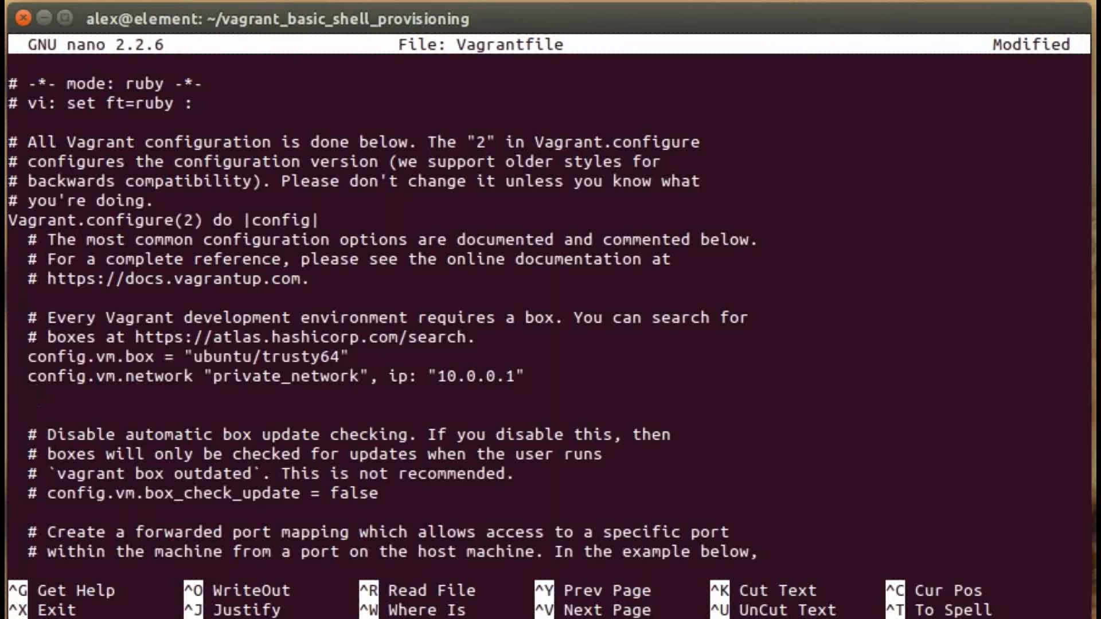
- Add a config.vm.provision "shell" line below the network setting
type("comnf")
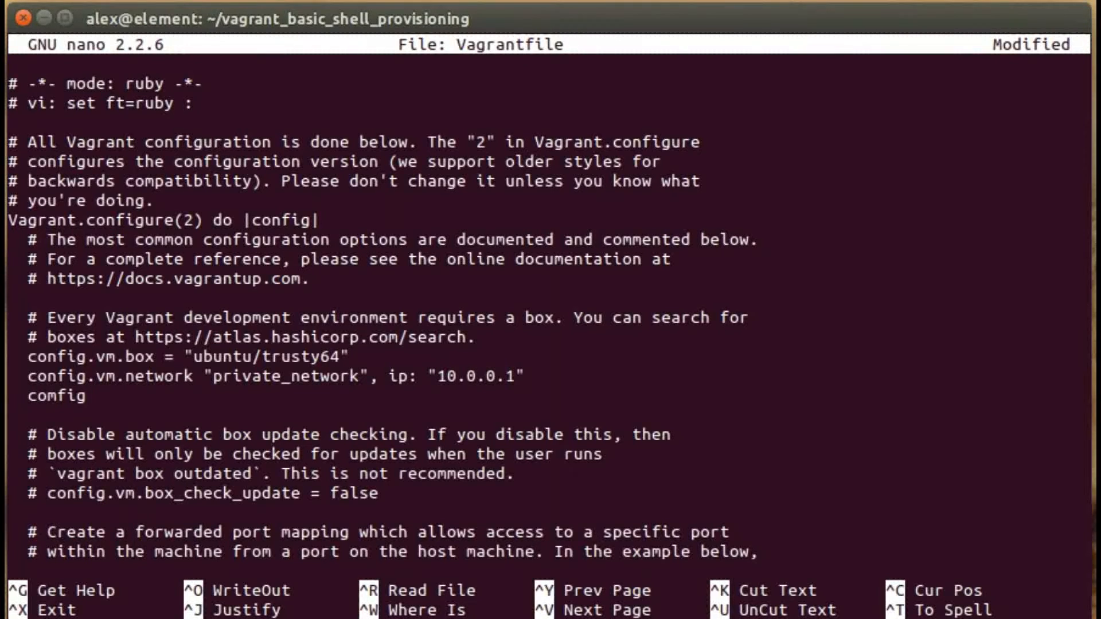
type(".vm.pr")
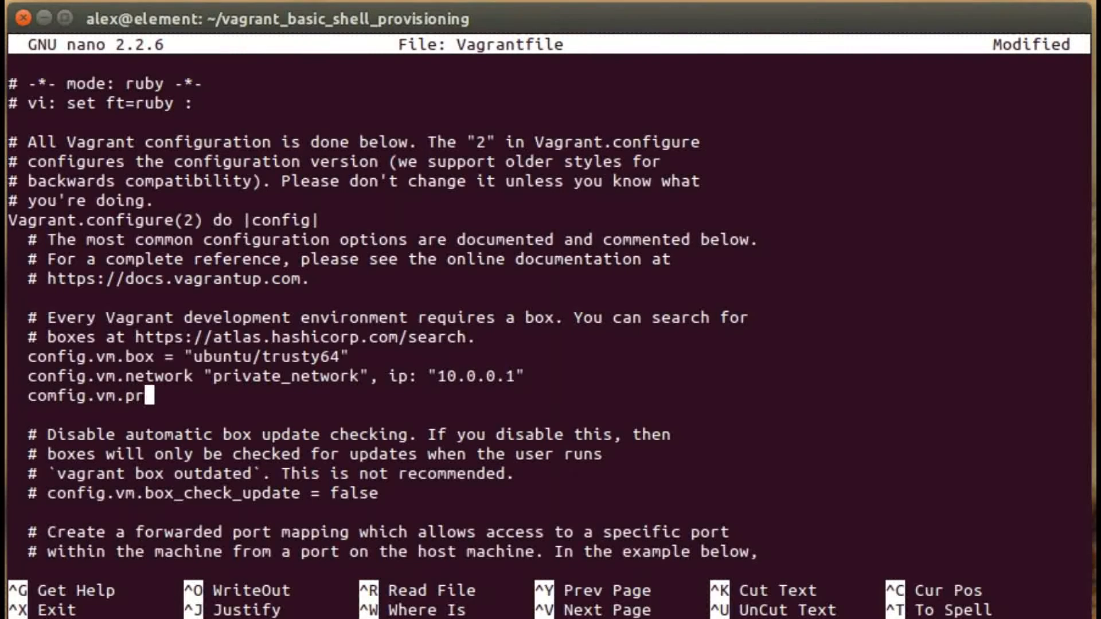
type("ovision")
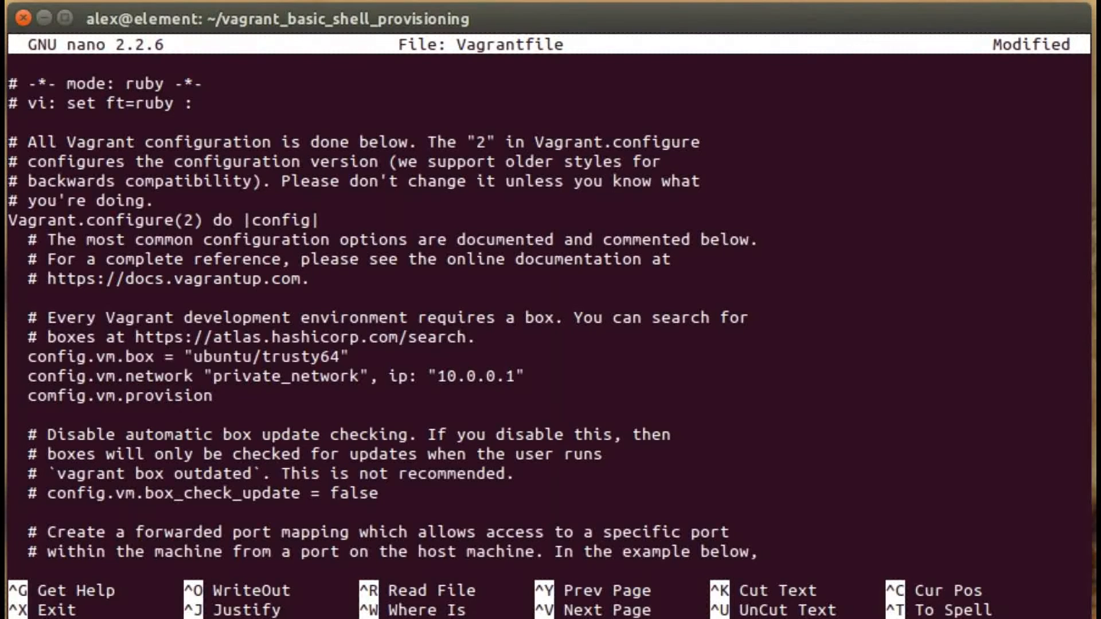
type("\"")
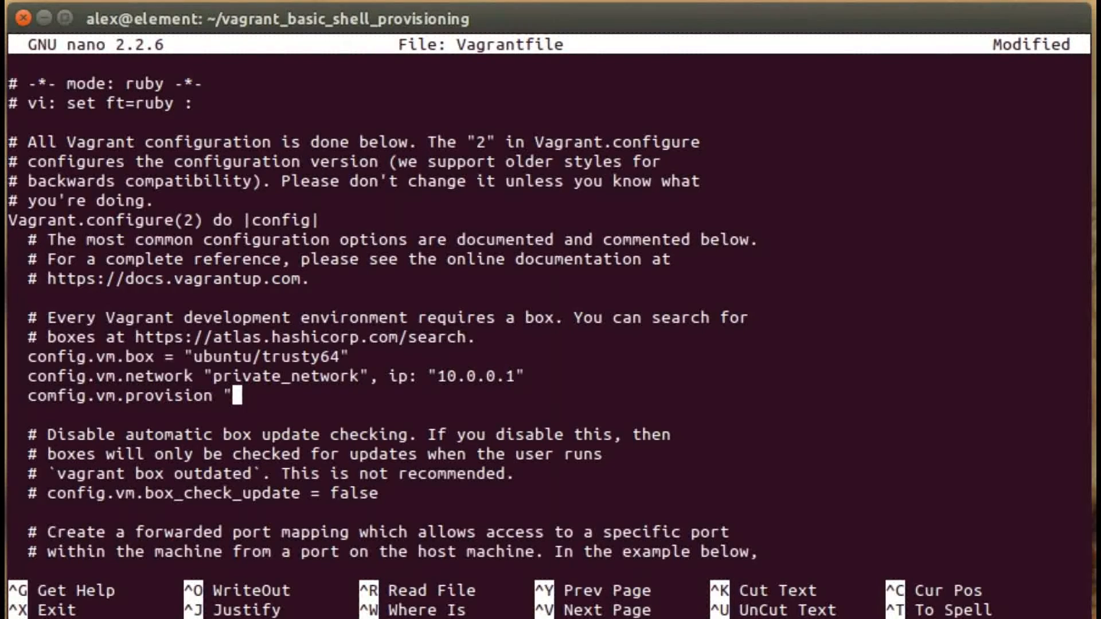
type("shel")
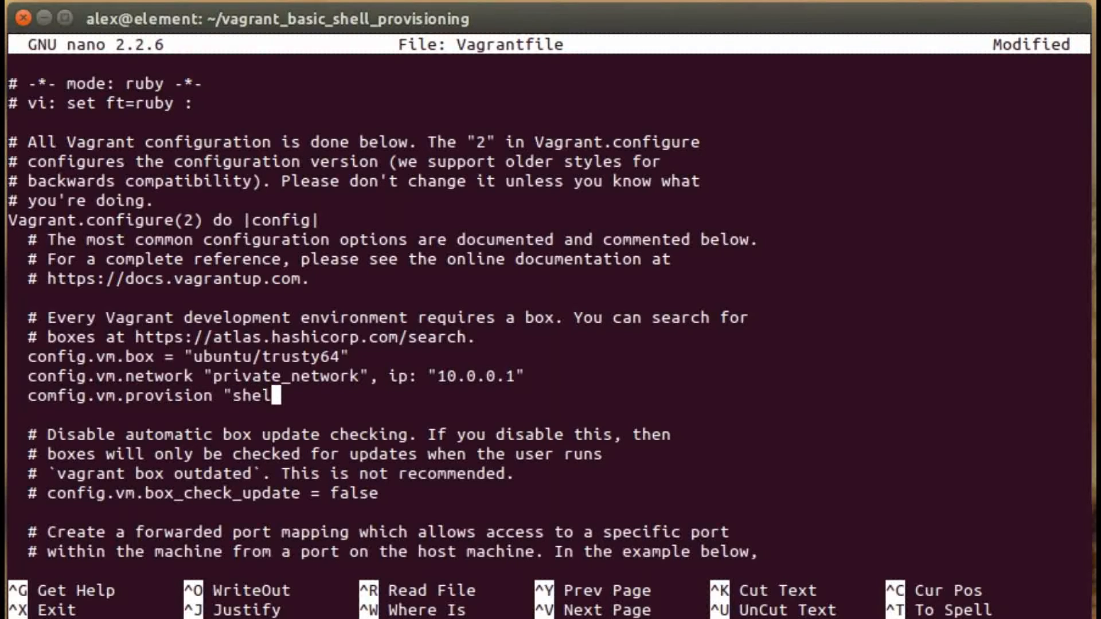
type("l\"")
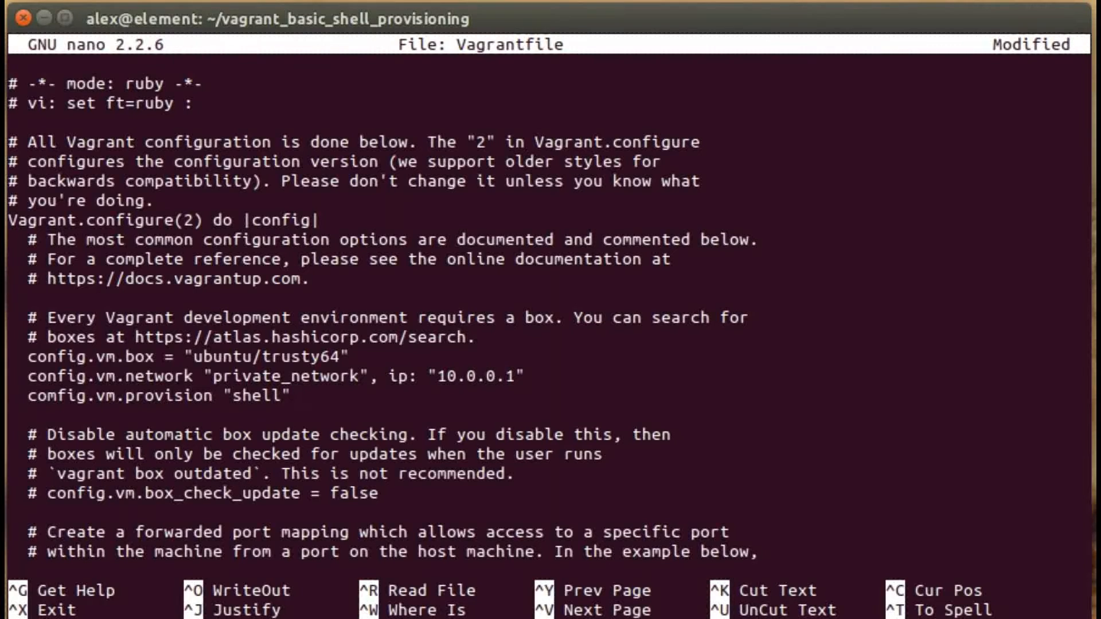
- Extend the provision line with , inline: <<-SHELL to open the heredoc script
left_click(288, 397)
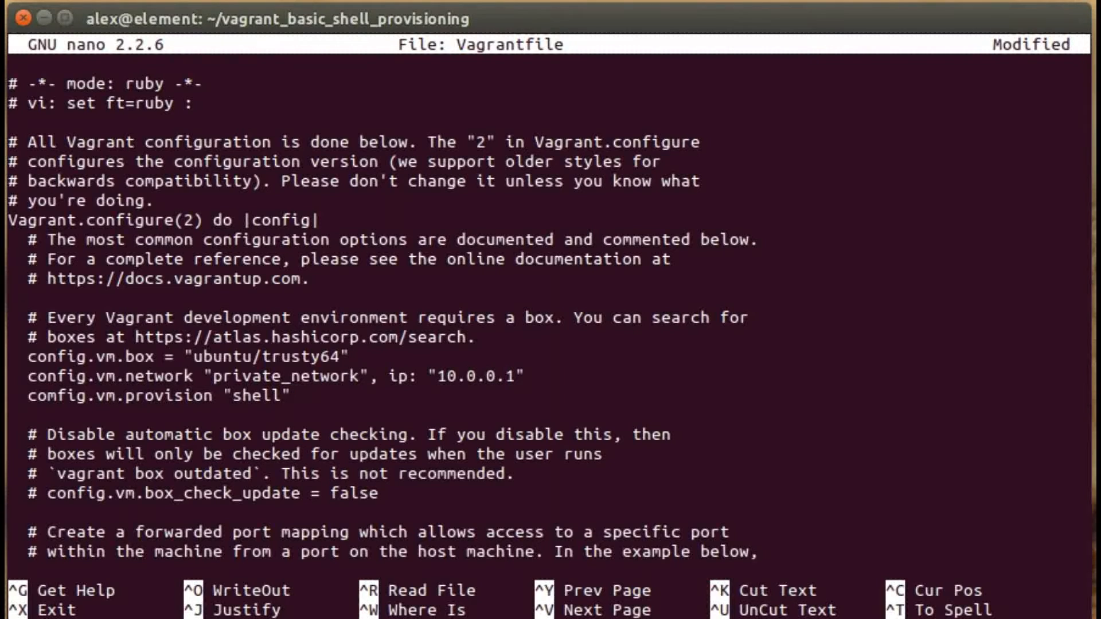
left_click(288, 397)
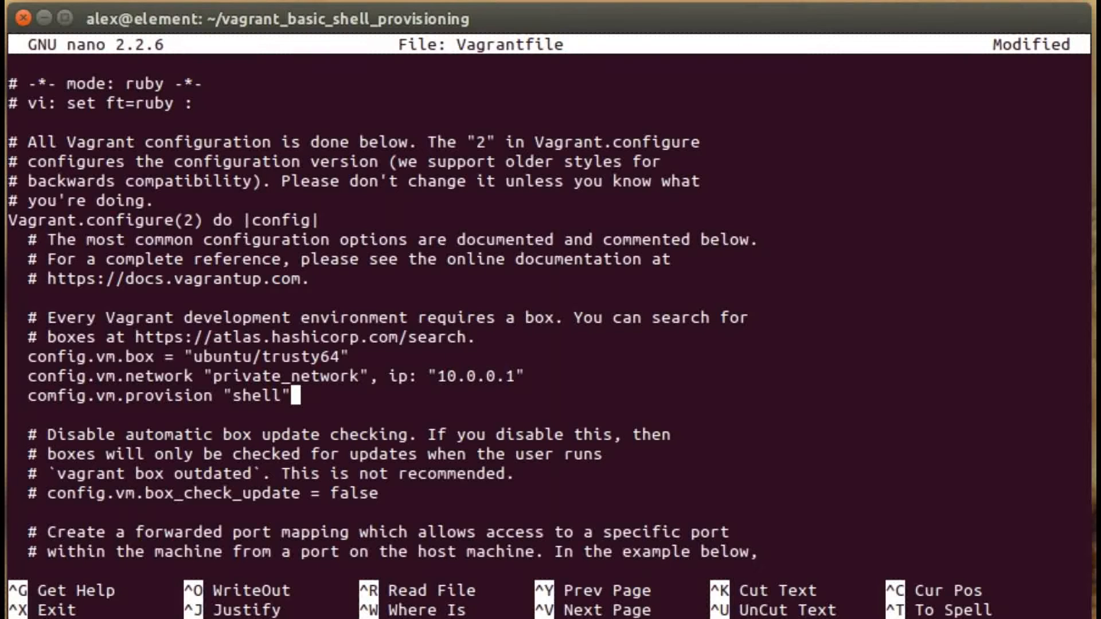
type(", inline:")
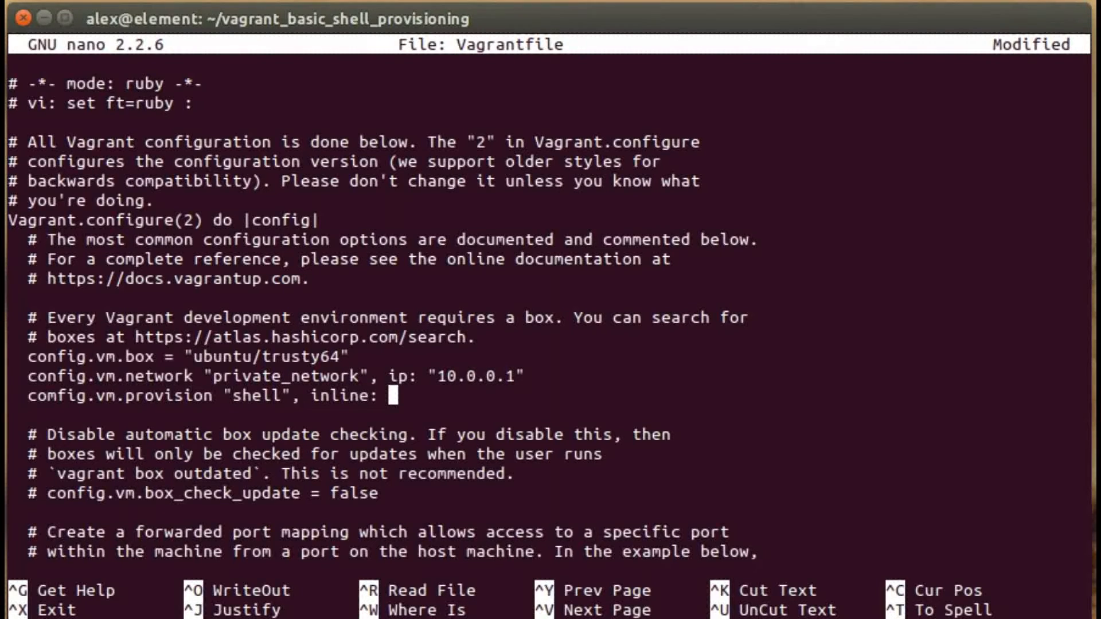
type("<<-S")
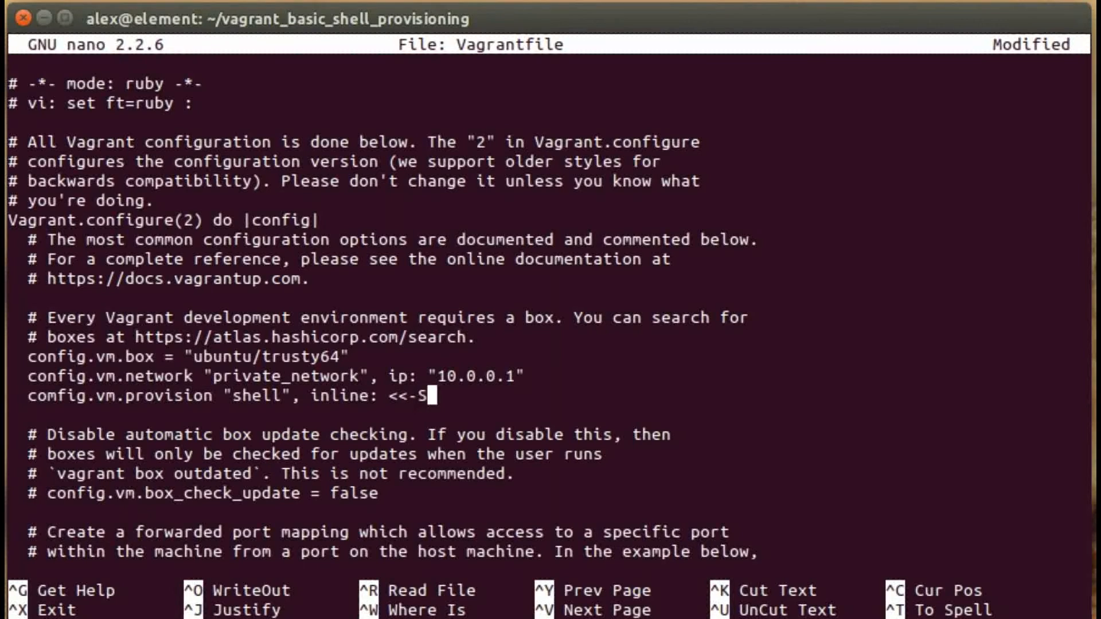
type("HELL")
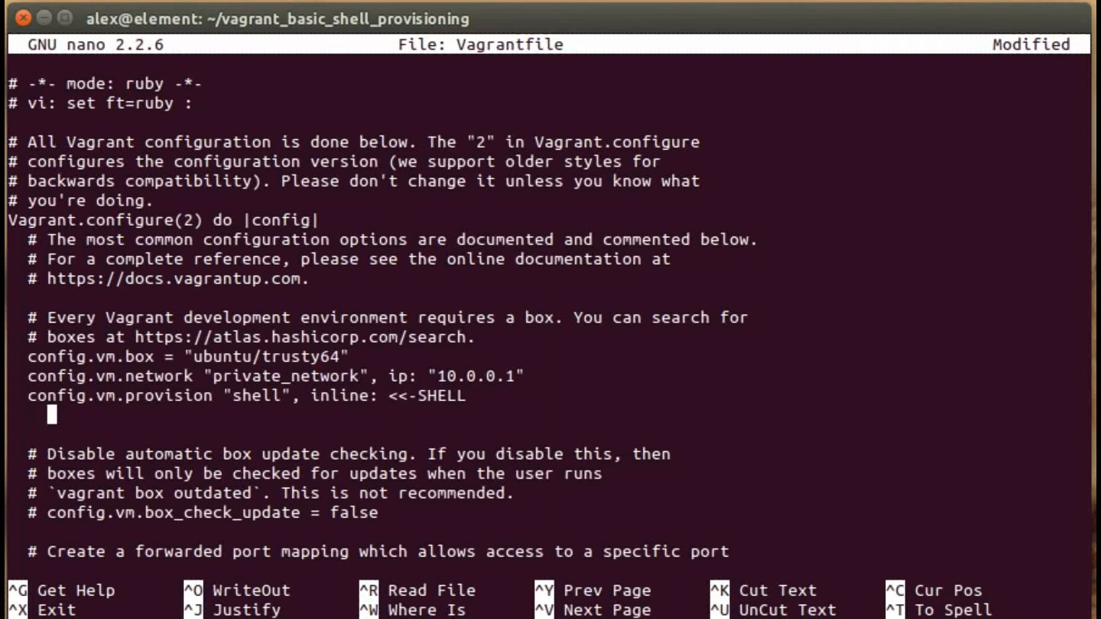
- Write the inline script running sudo apt-get update and install -y nginx, close with SHELL and save
type("sudo apt-g")
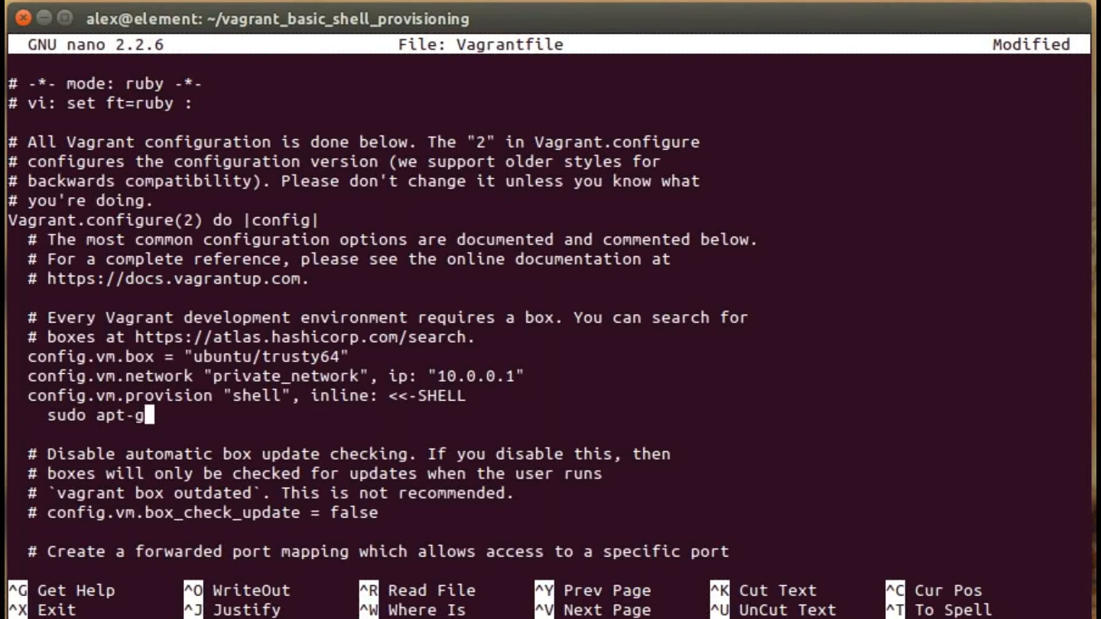
type("et update")
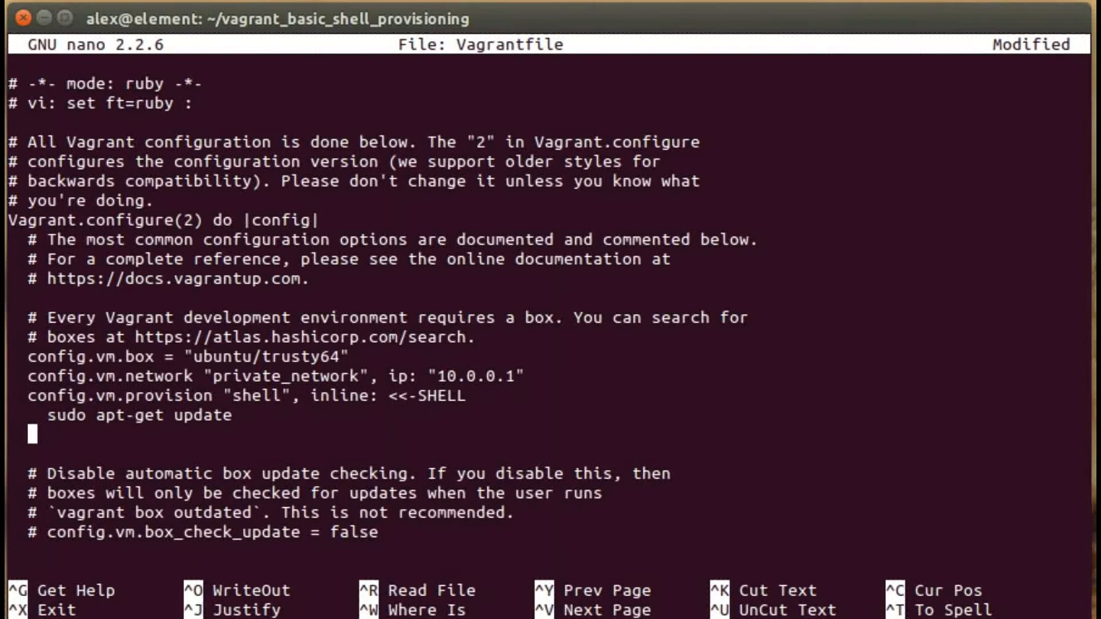
type("sudo apt-get install")
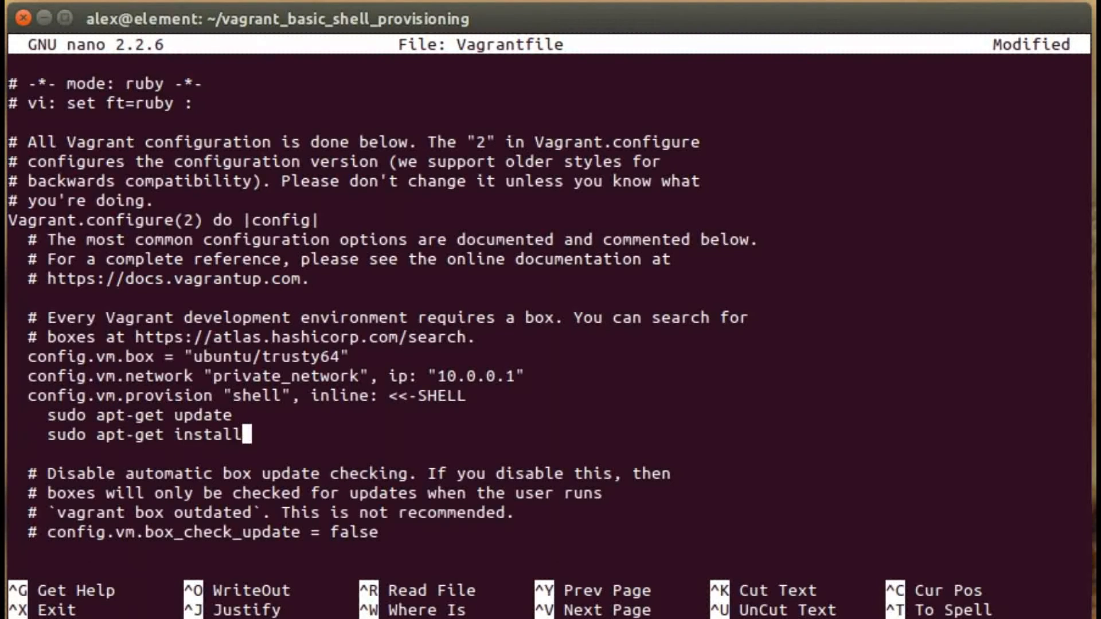
type("-y")
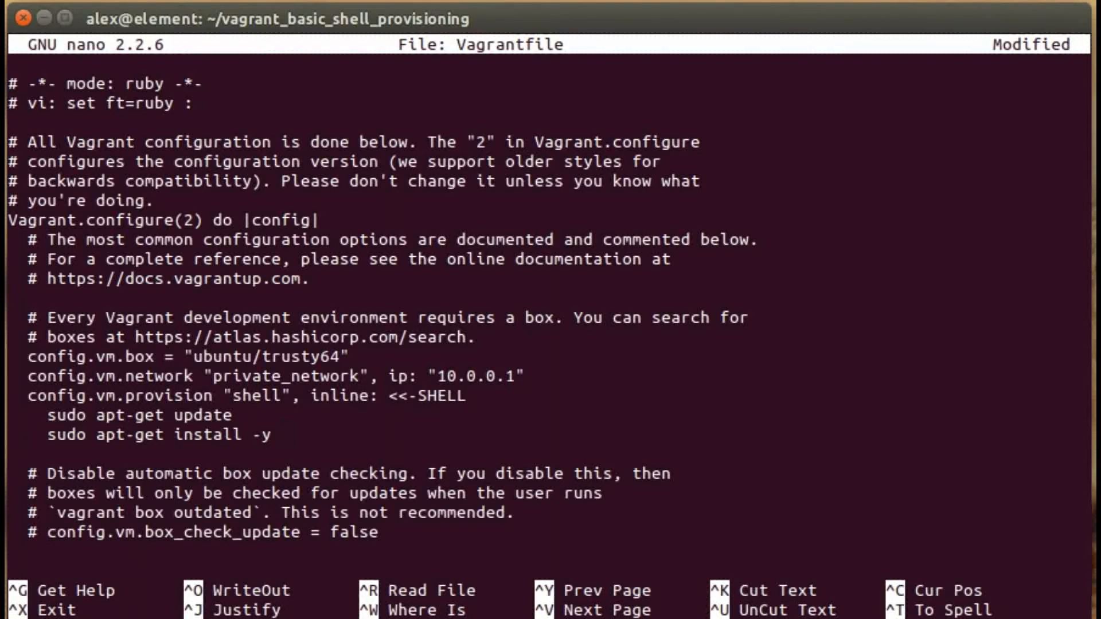
type("nginx")
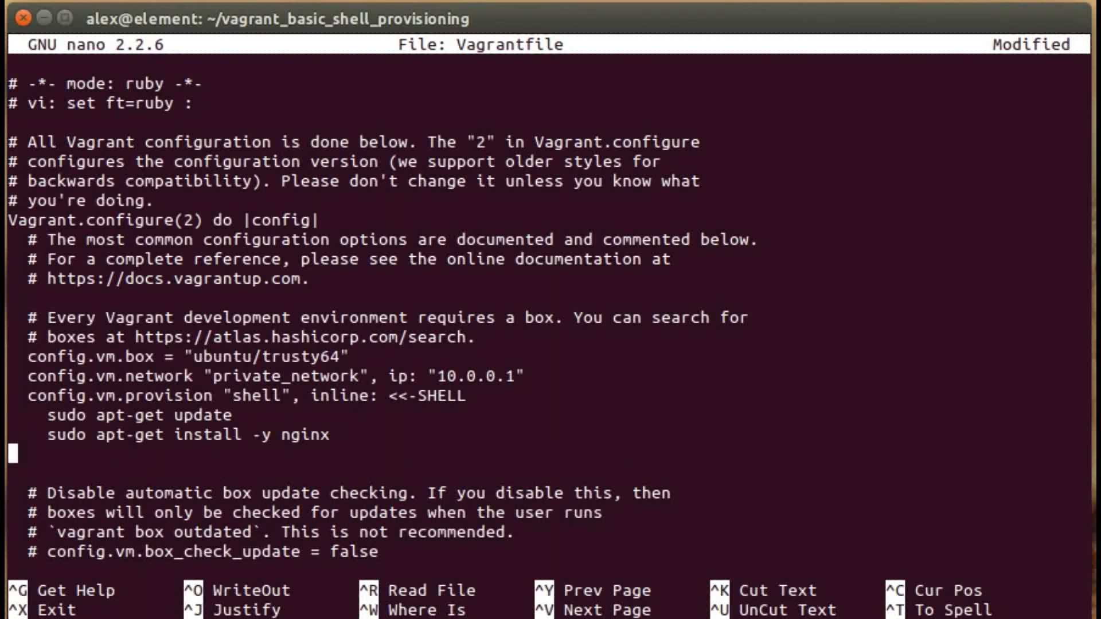
type("SHELL")
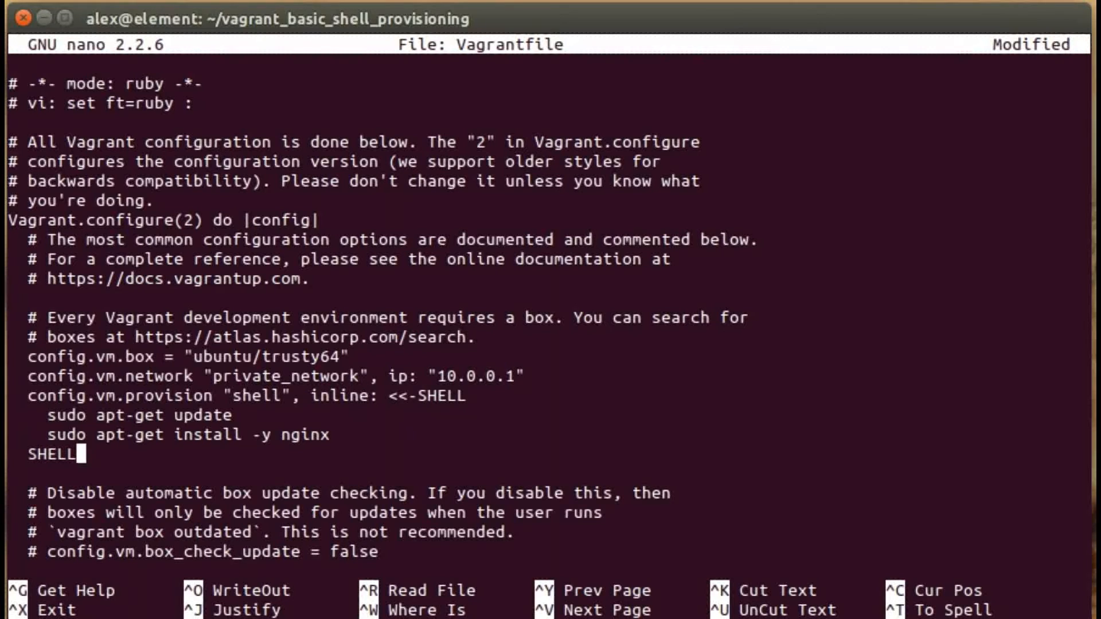
key("ctrl+o")
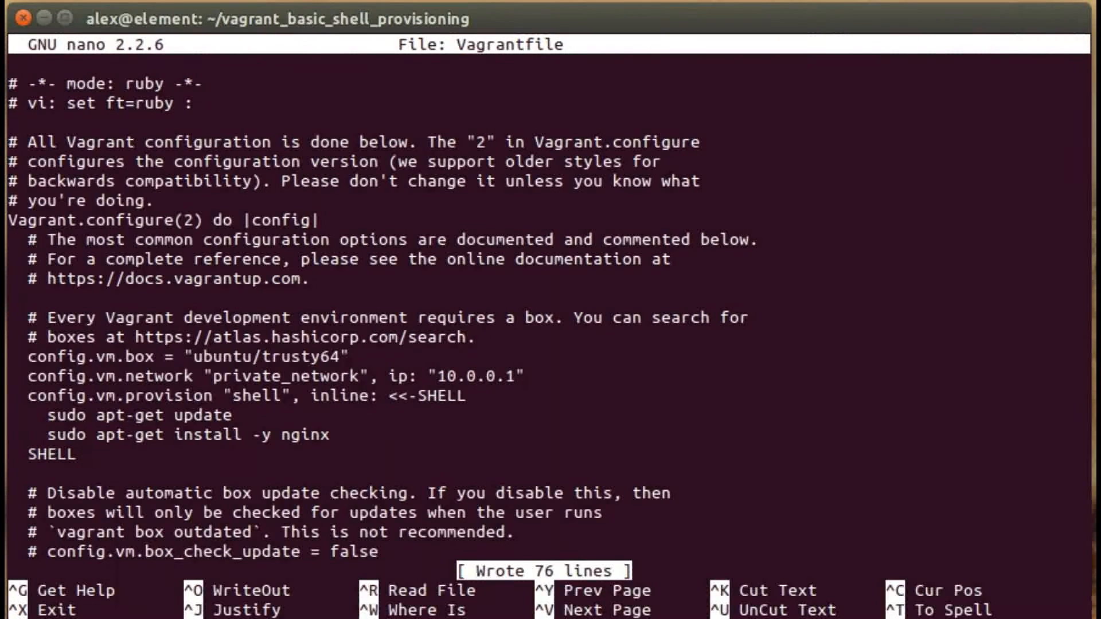
- Exit nano and run vagrant up to import ubuntu/trusty64 and boot the VM
key("ctrl+x")
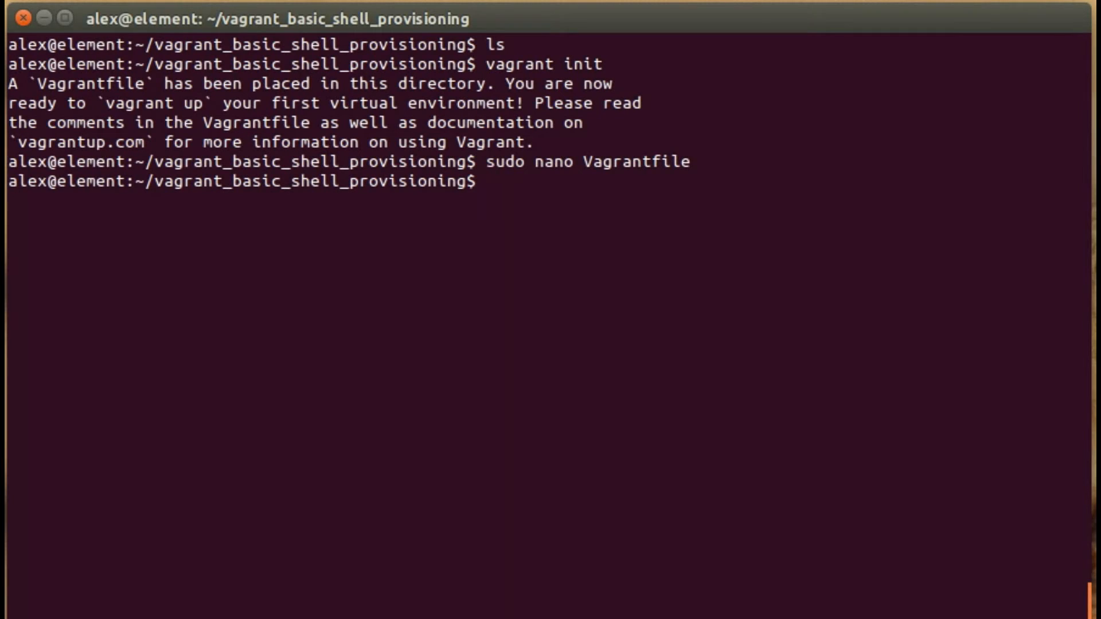
type("vag")
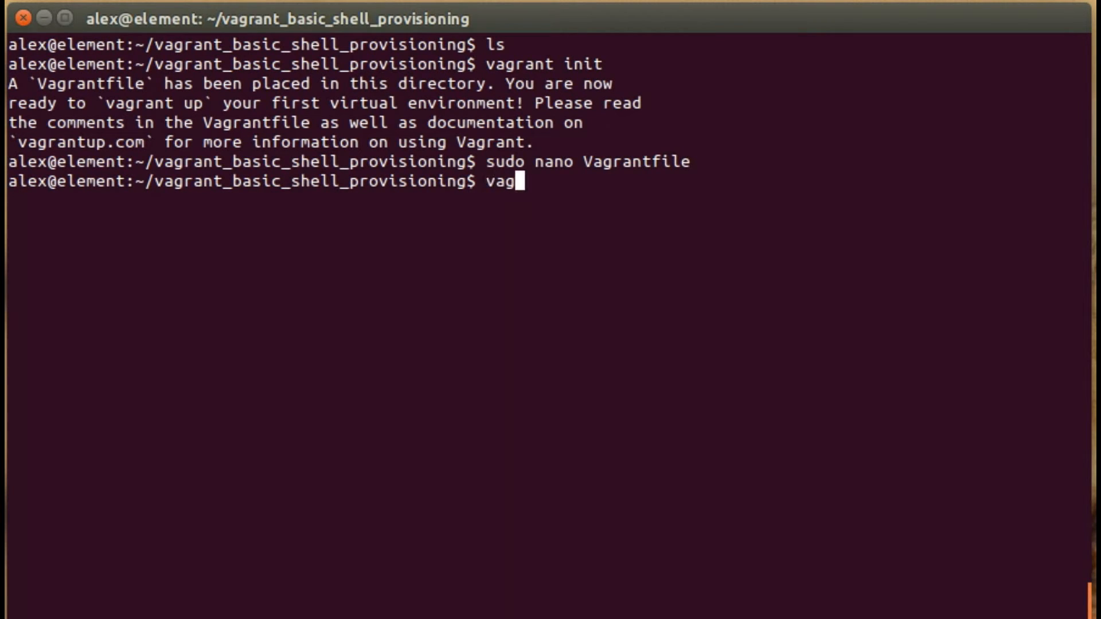
type("rant up")
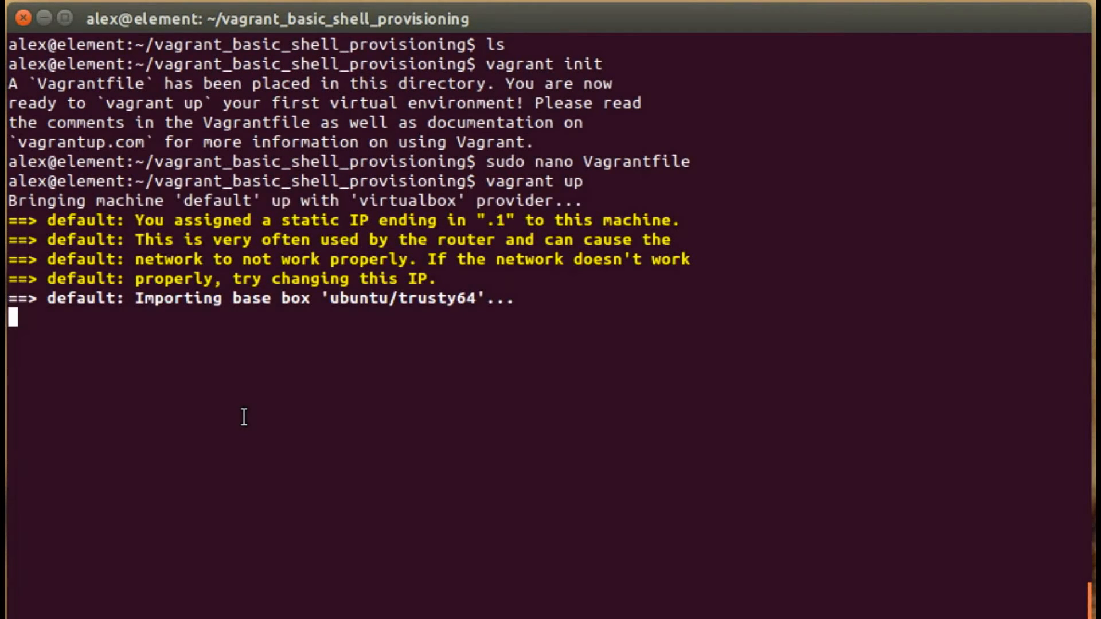
mouse_move(486, 523)
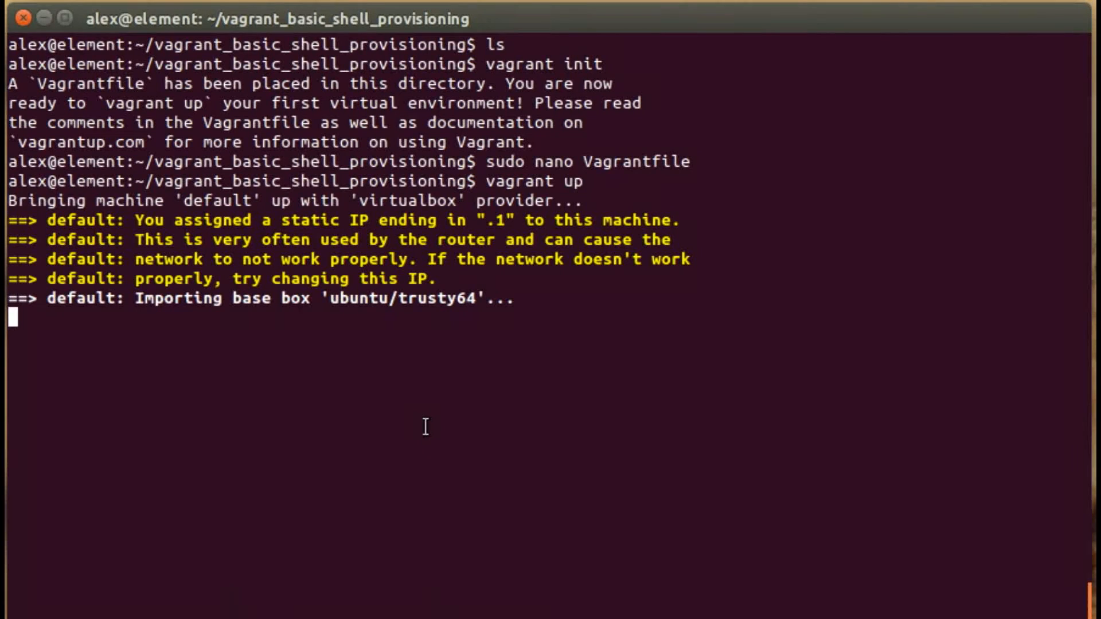
mouse_move(432, 411)
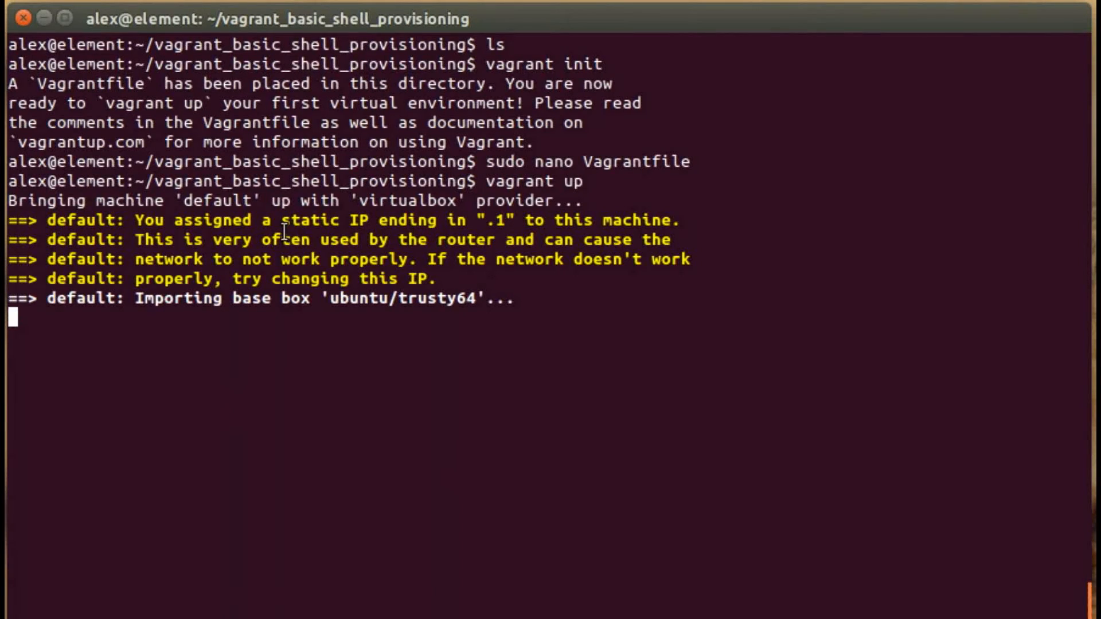
mouse_move(609, 242)
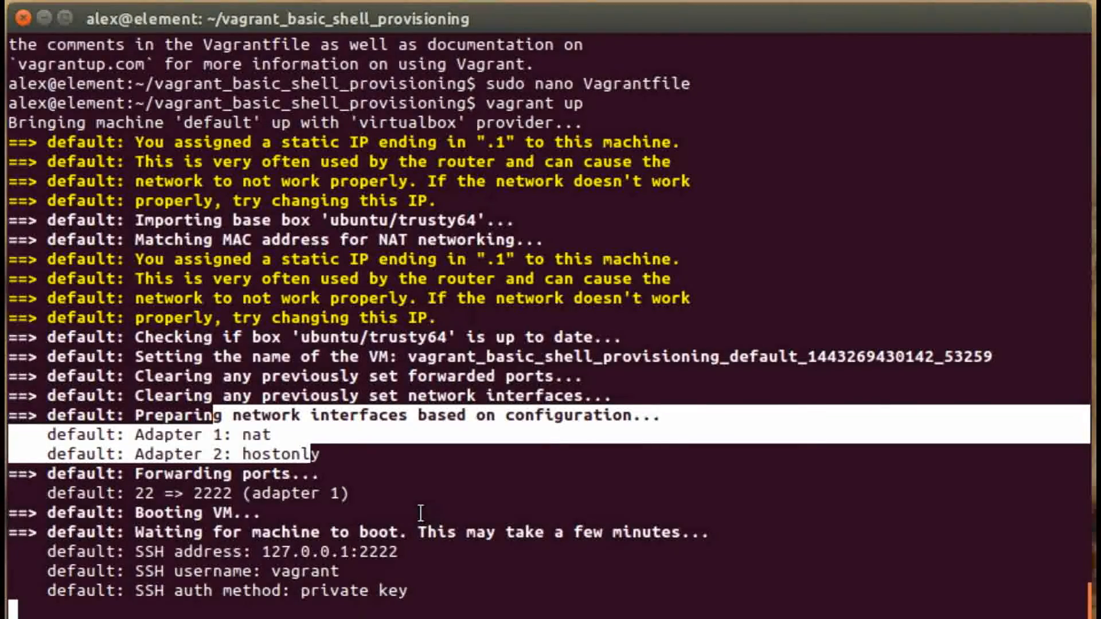
scroll("down", 3)
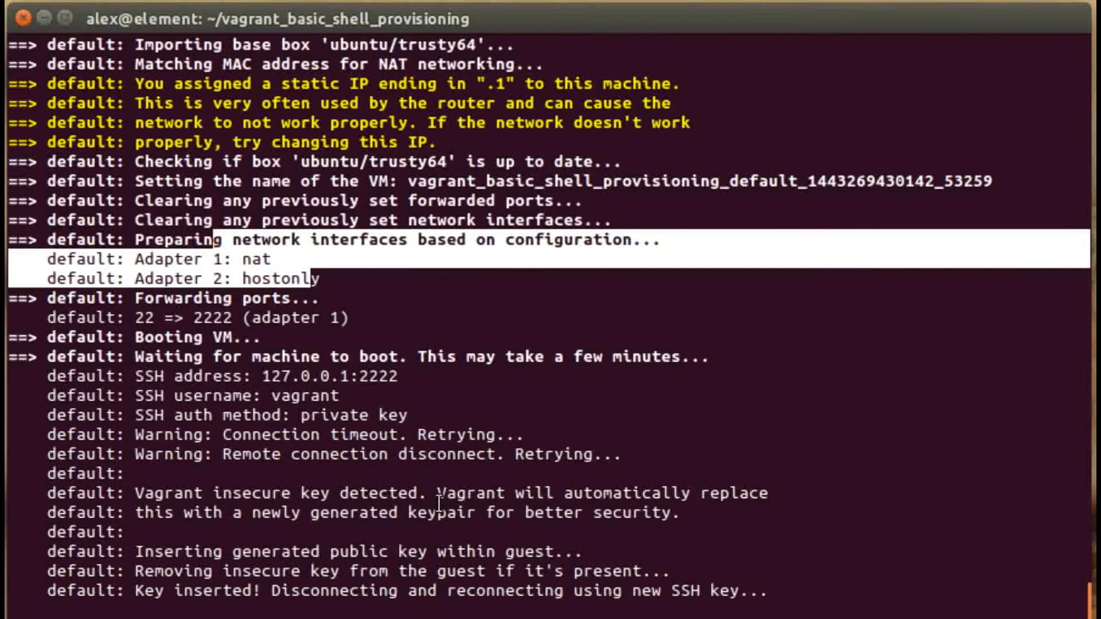
- Scroll through the provisioning output until nginx is installed and the prompt returns
scroll("down", 3)
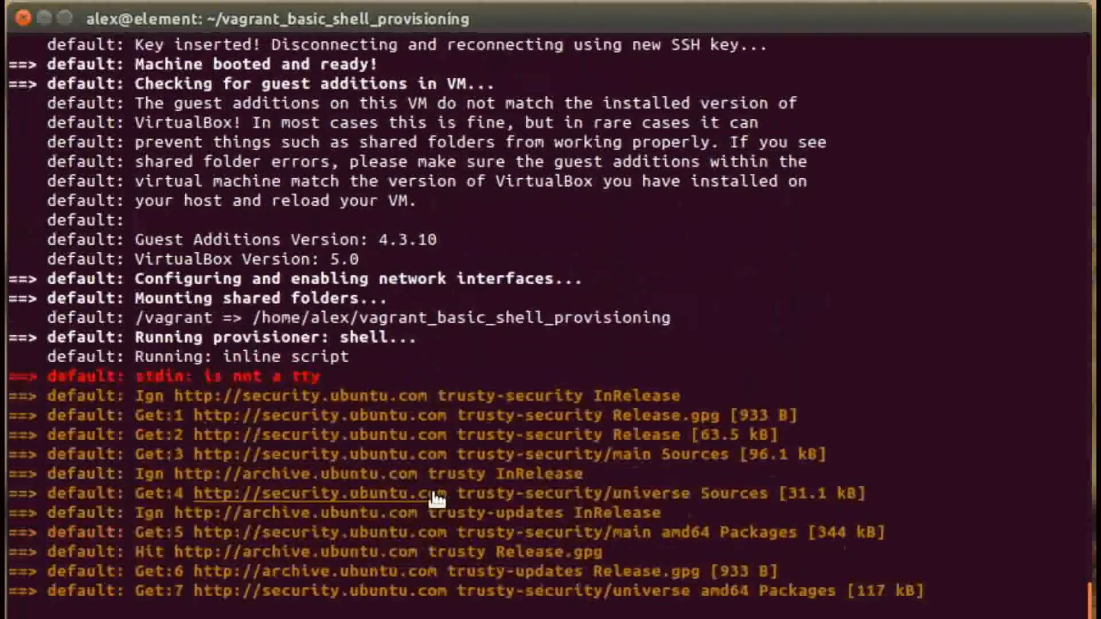
scroll("down", 3)
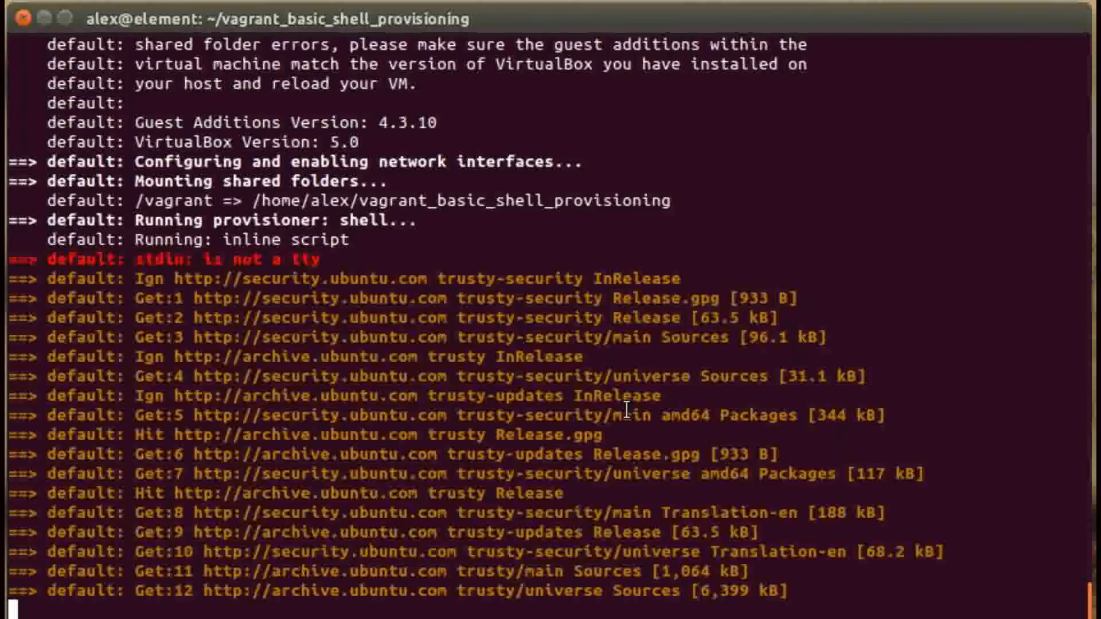
scroll("down", 3)
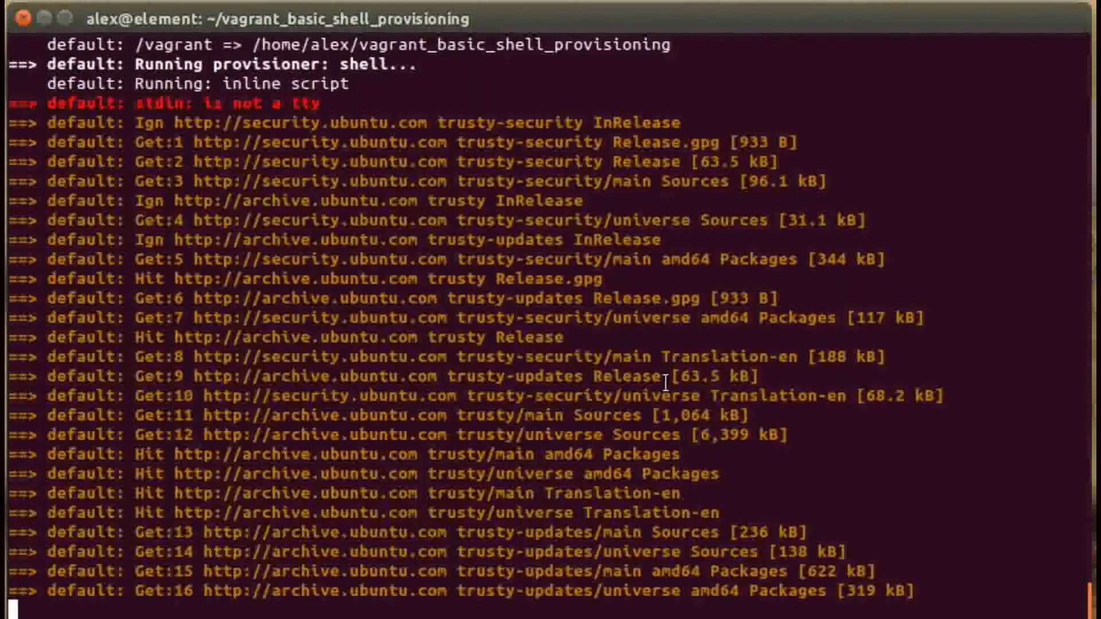
scroll("down", 3)
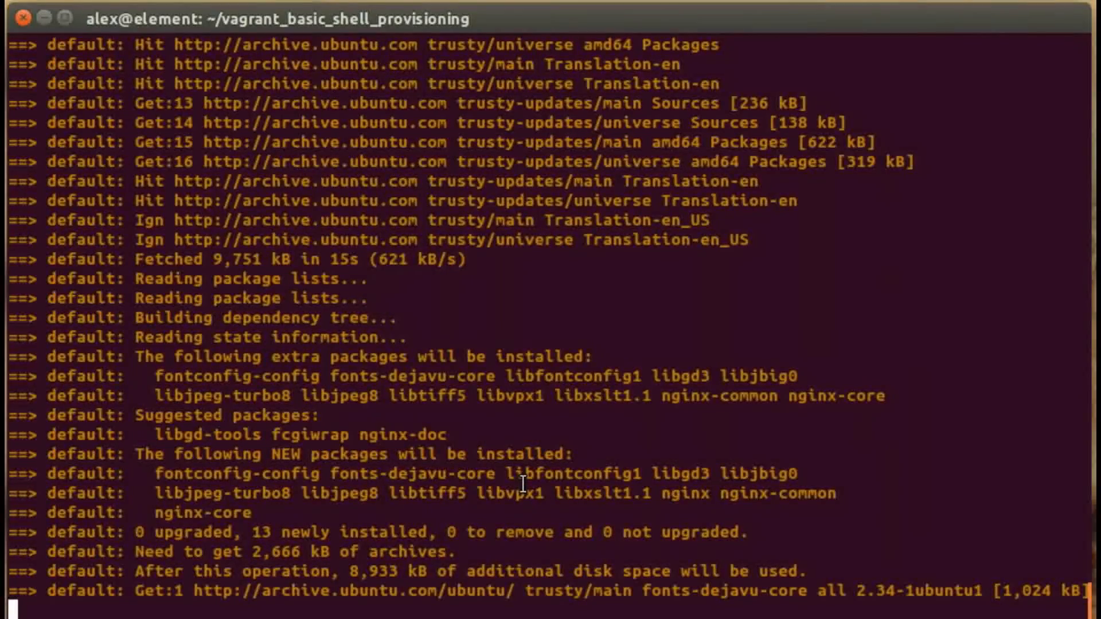
mouse_move(530, 483)
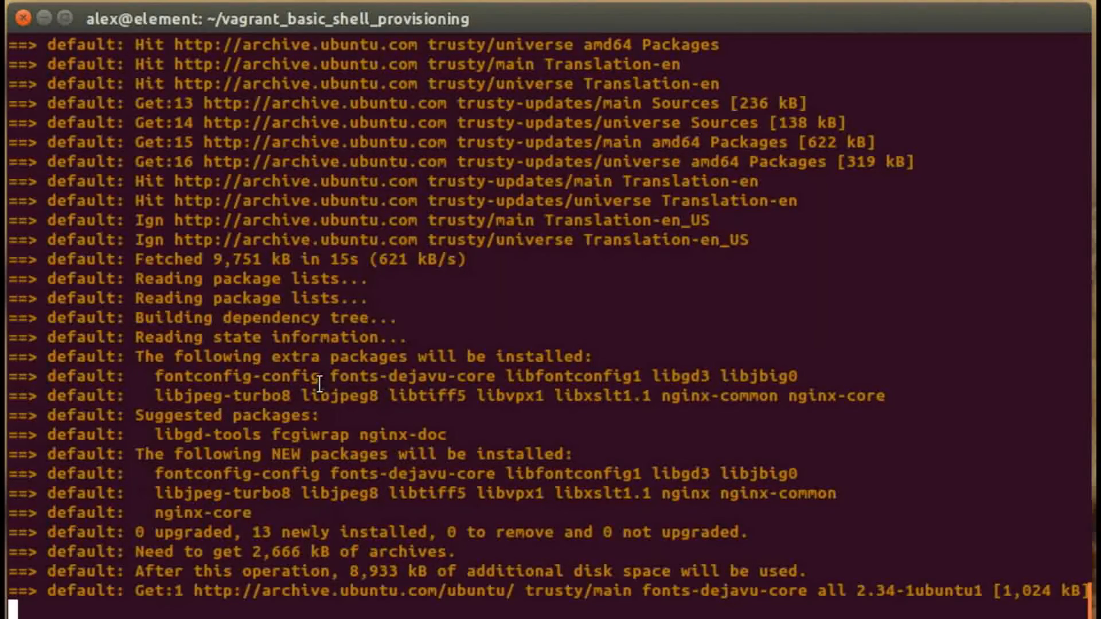
mouse_move(768, 394)
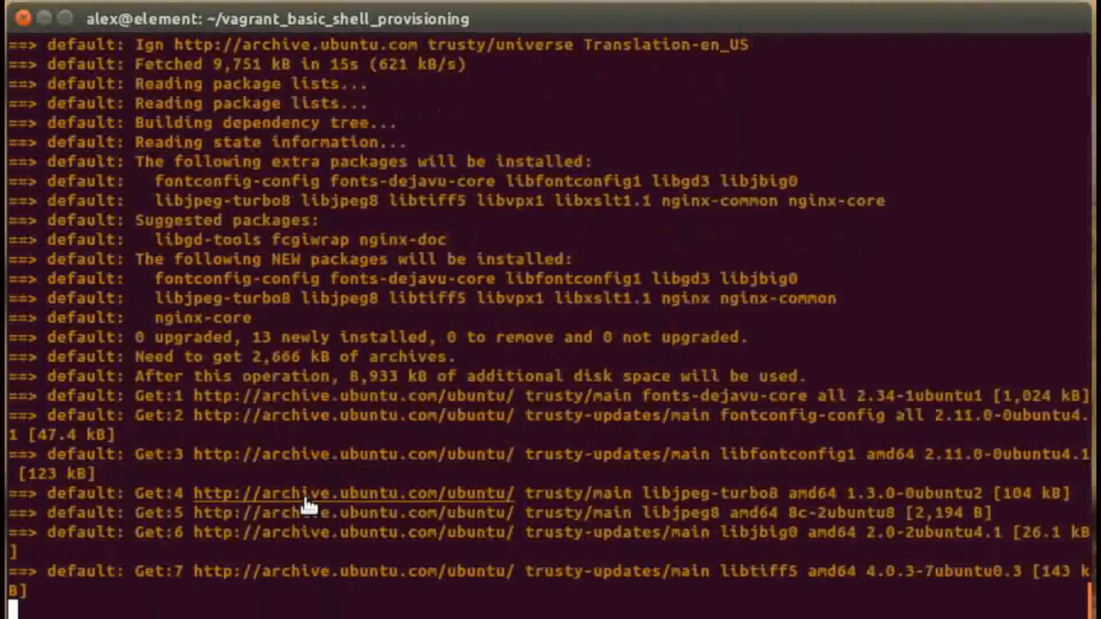
scroll("down", 3)
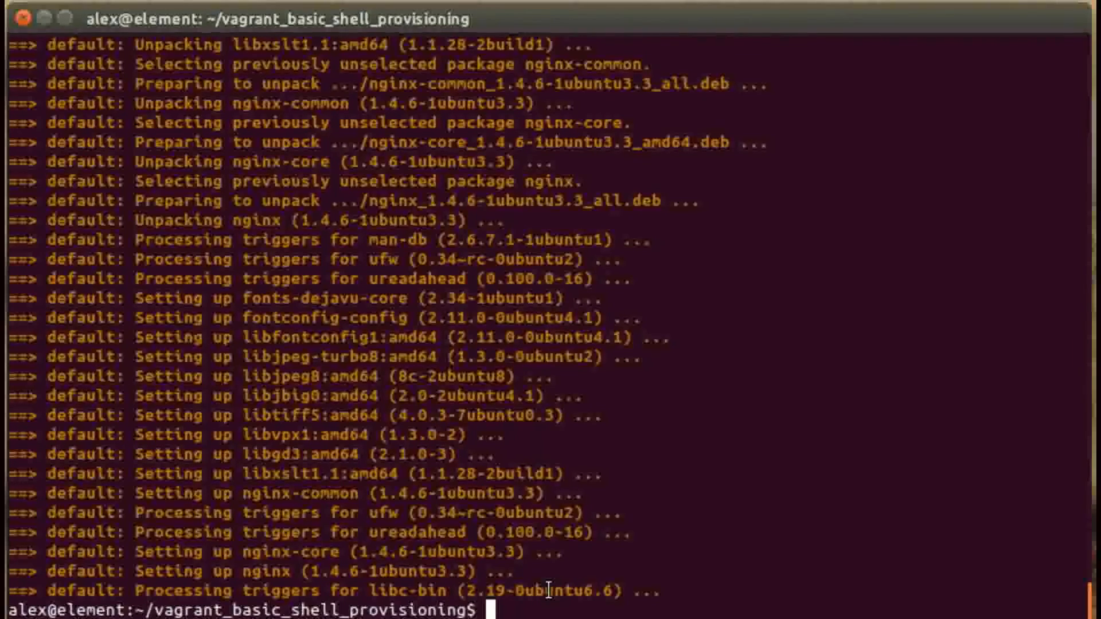
type("sen")
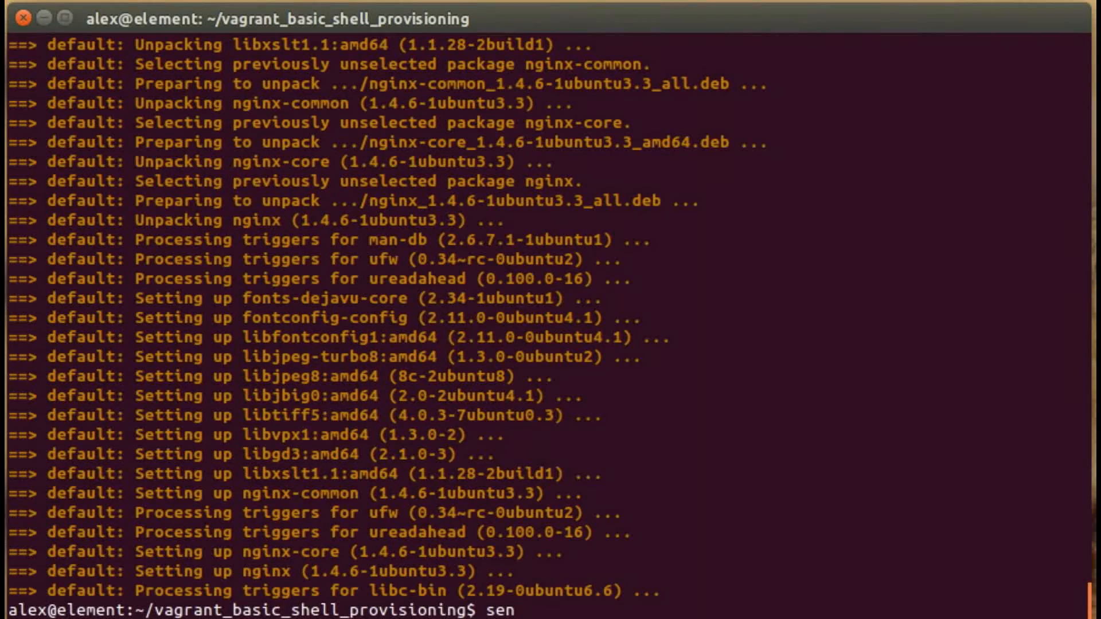
type("sible-brow")
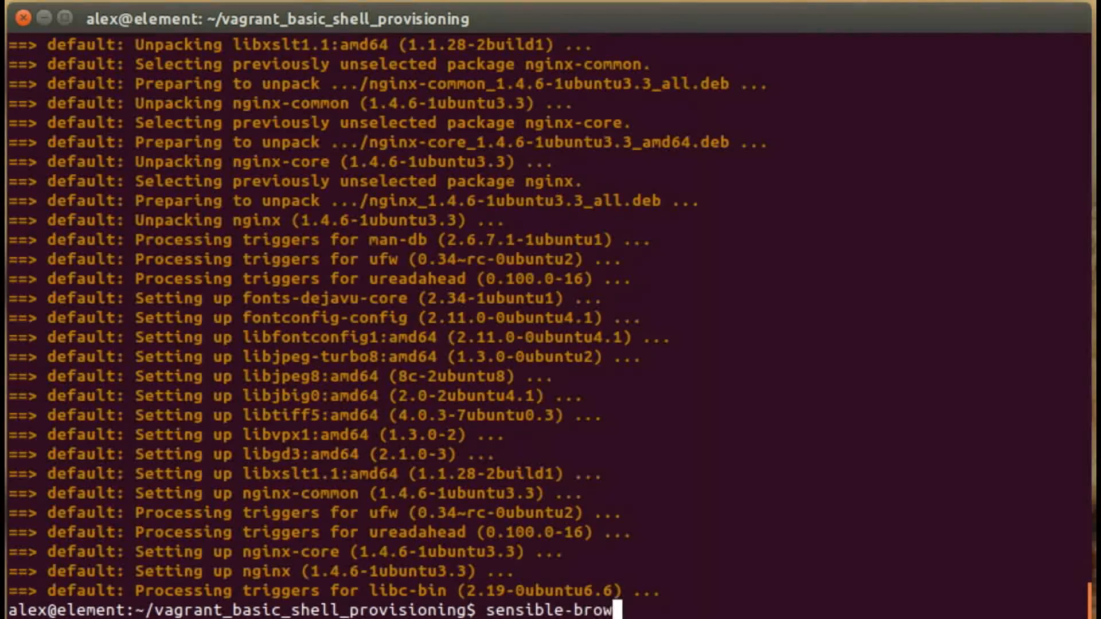
type("ser http")
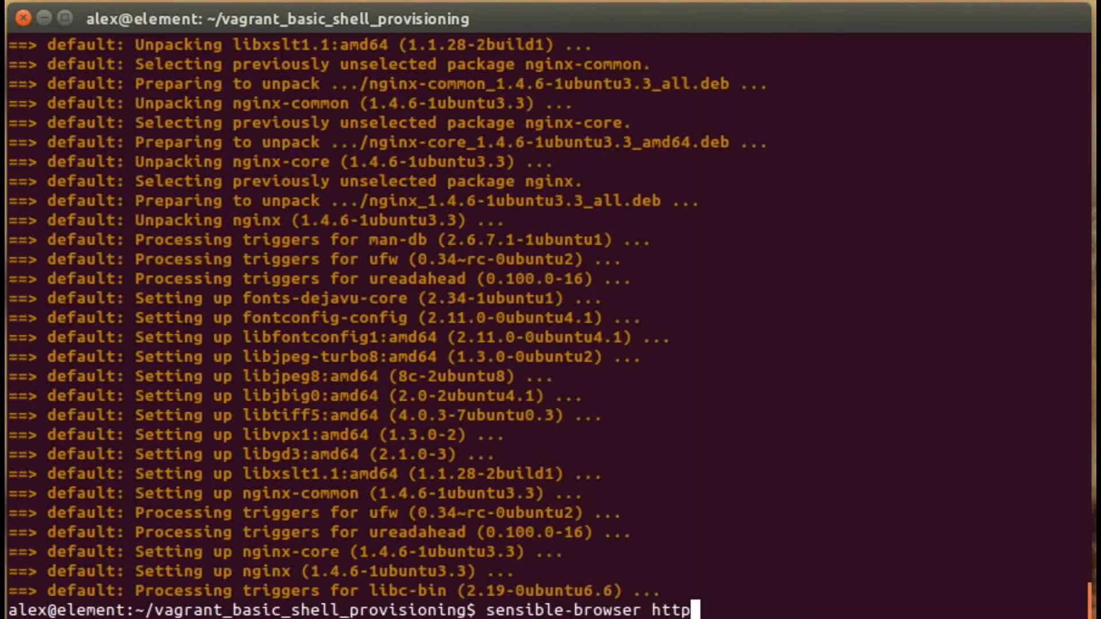
type("://10.")
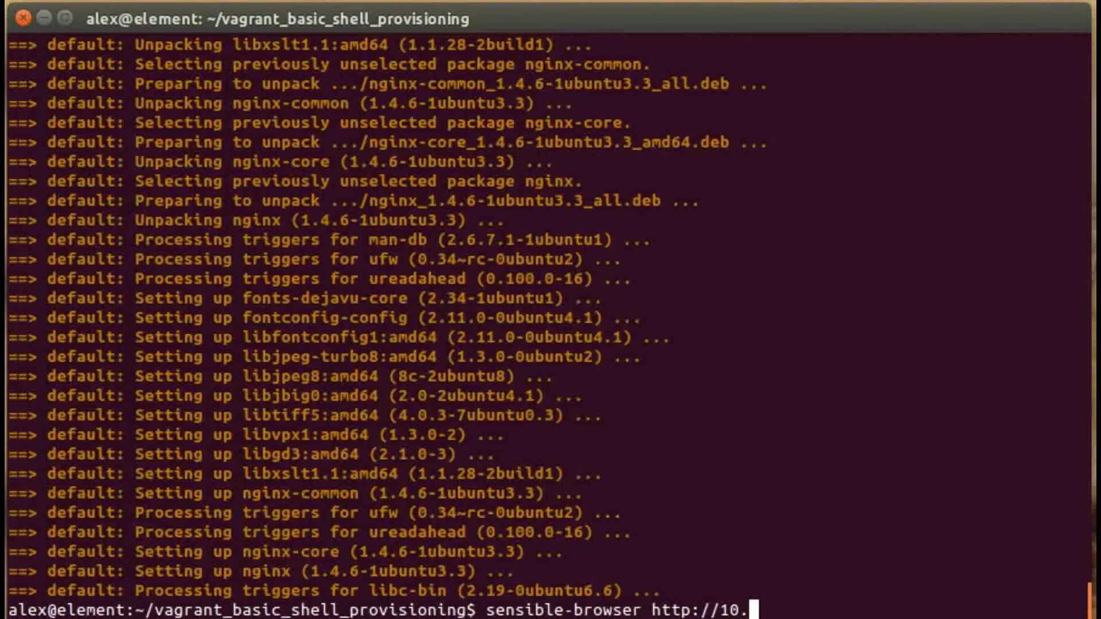
type("0.0.1")
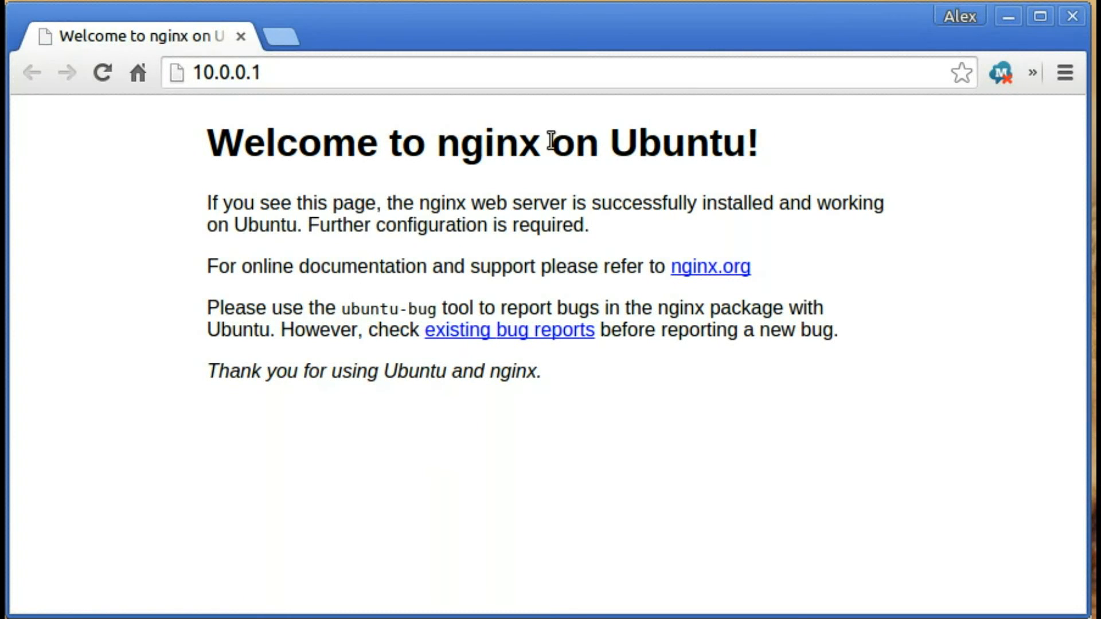
mouse_move(708, 163)
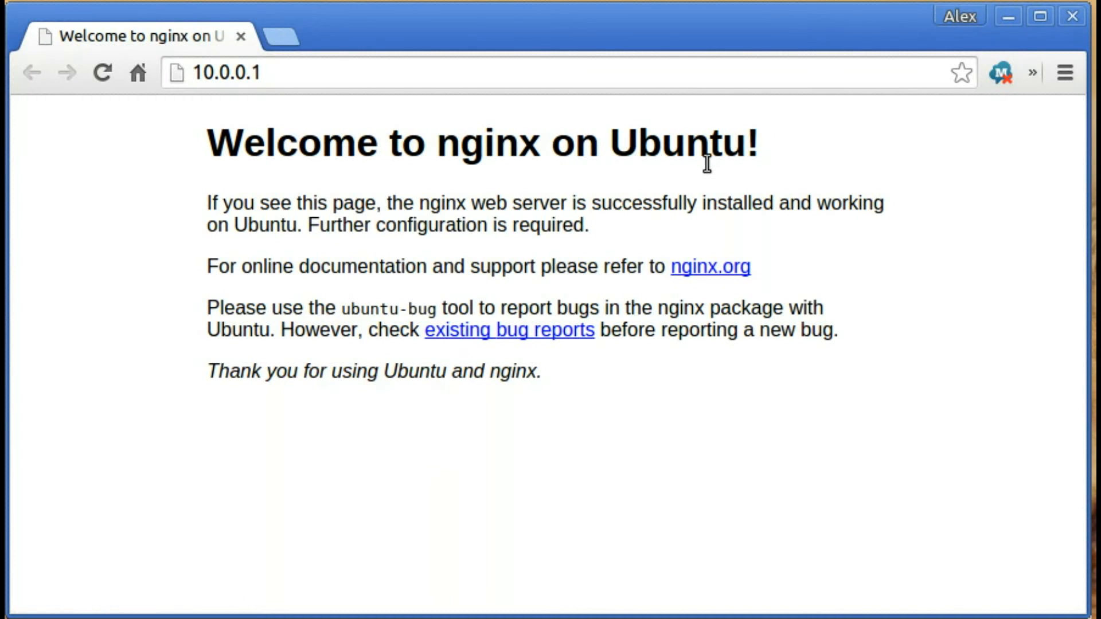